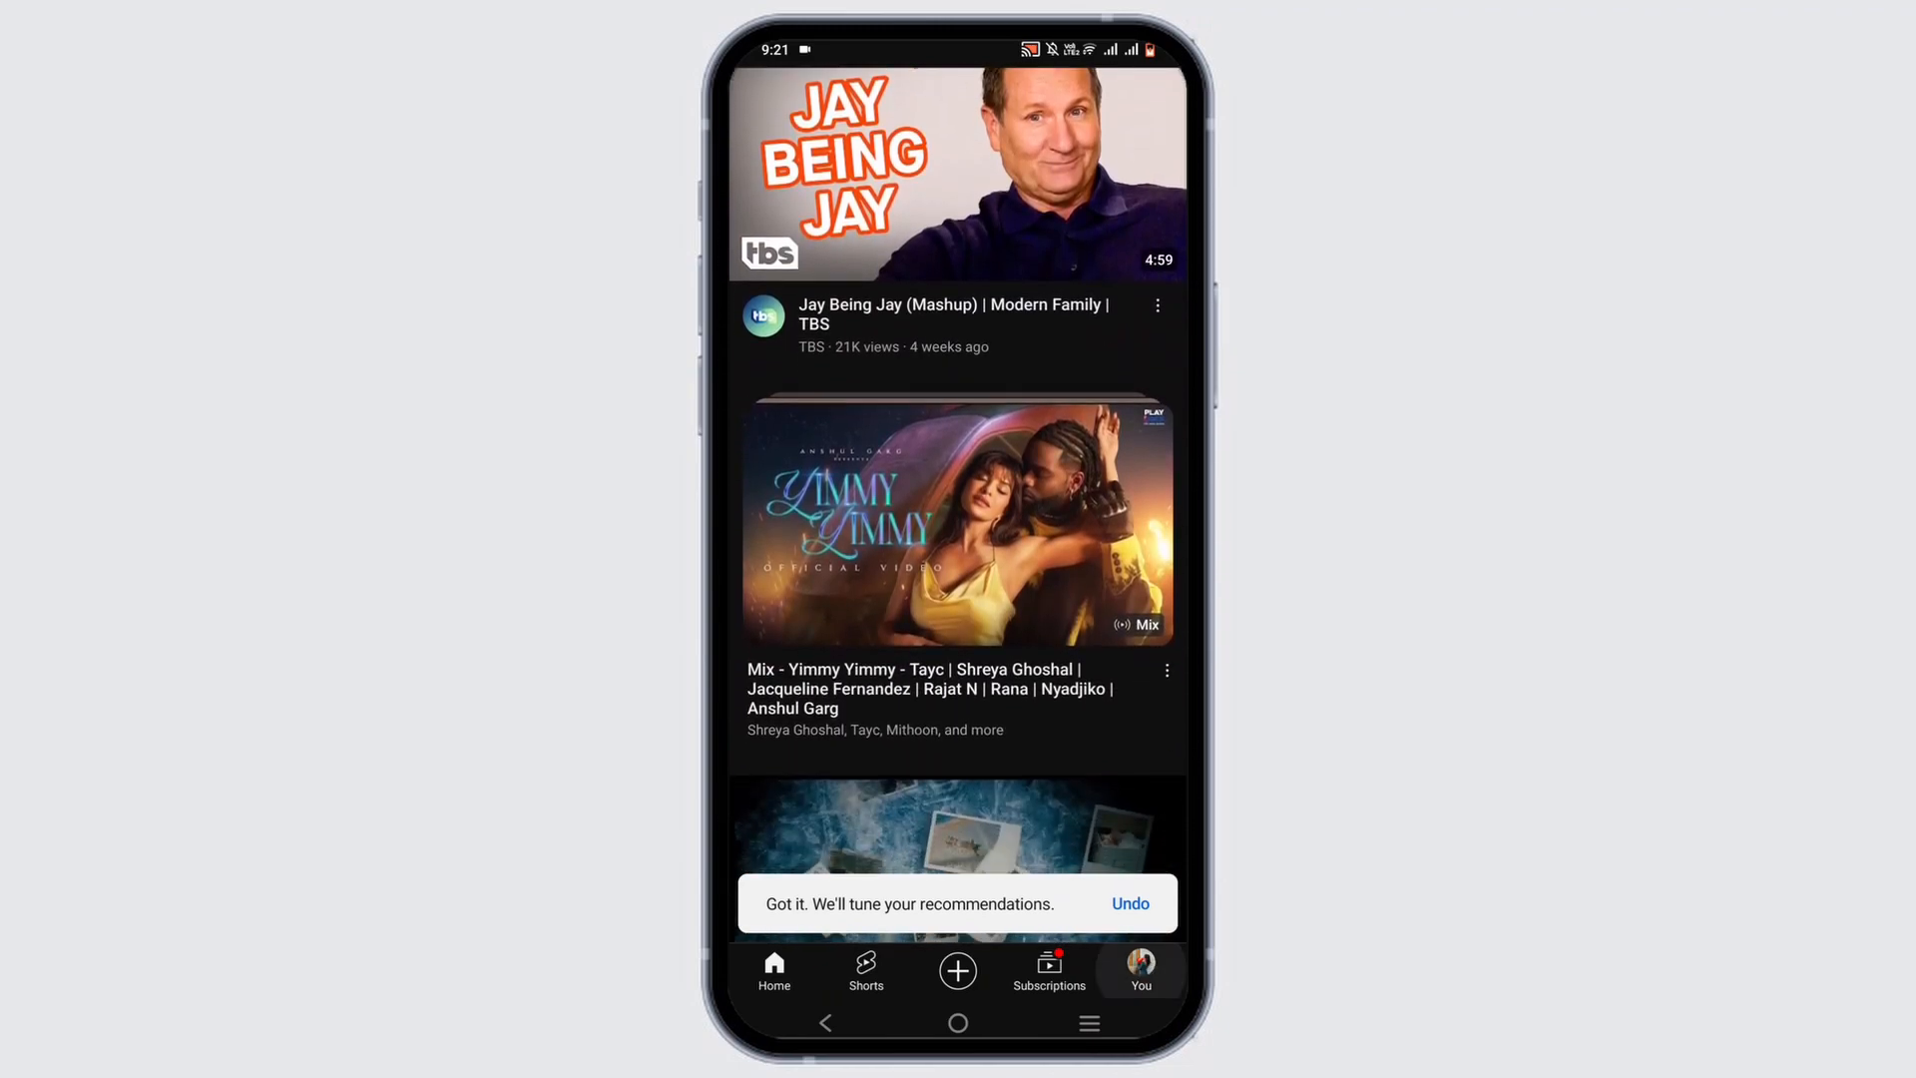
- Review the You page and scroll the YouTube home feed, then return to the phone's home screen
{"action": "left_click", "coordinate": [1137, 965]}
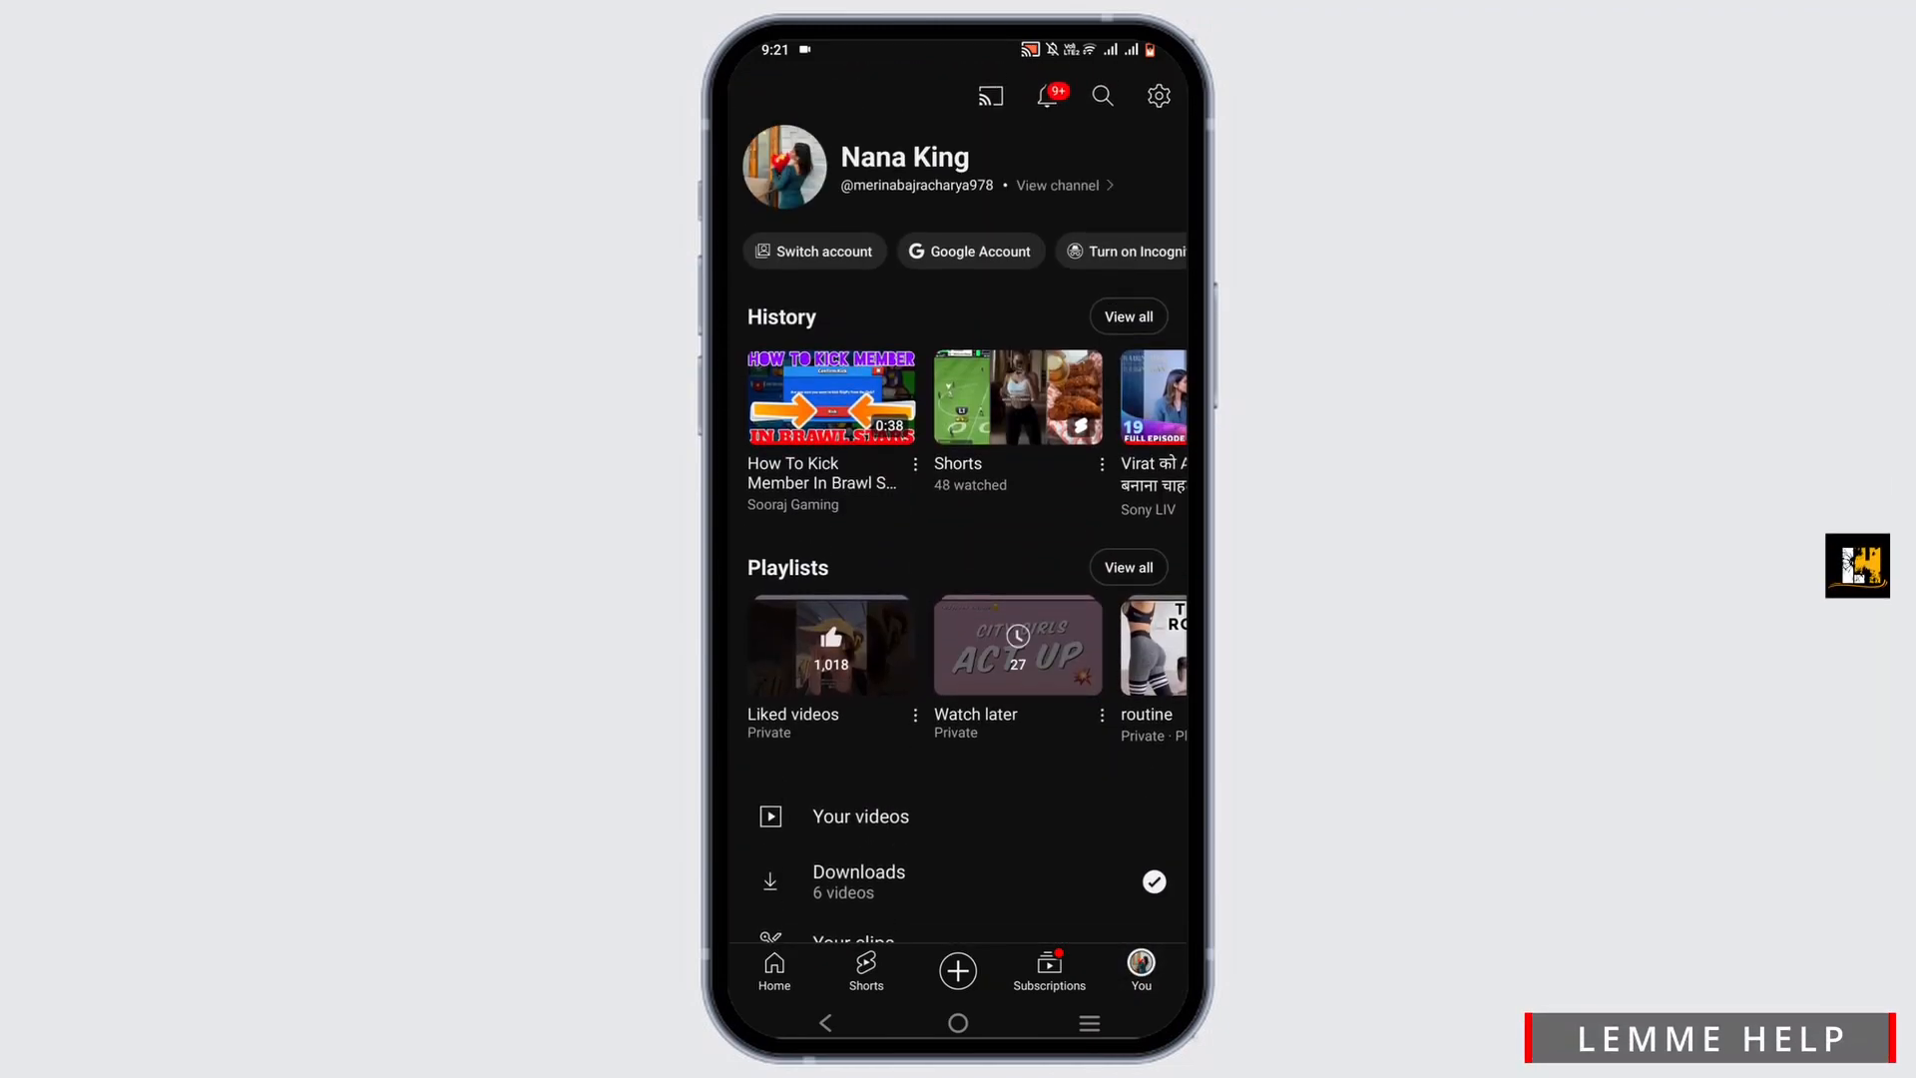
{"action": "left_click", "coordinate": [774, 970]}
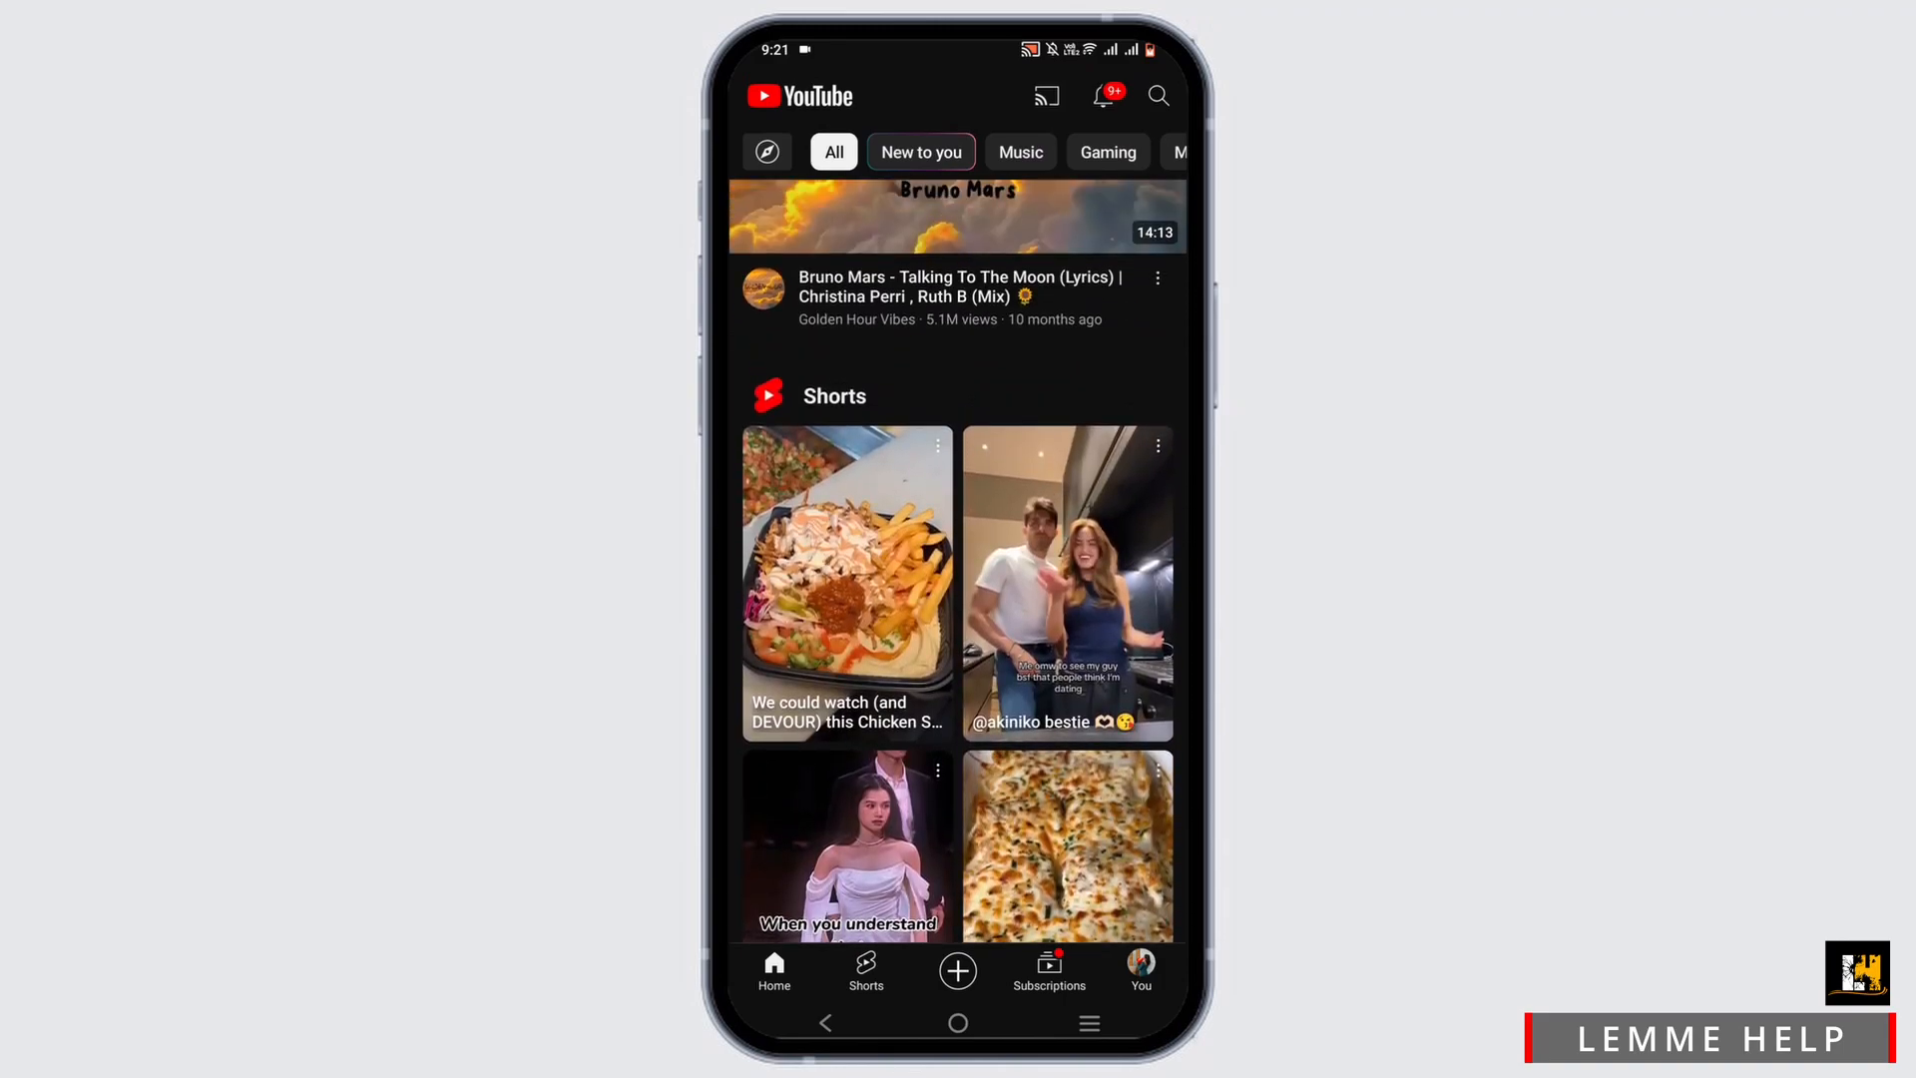
{"action": "scroll", "scroll_direction": "down", "scroll_amount": 3}
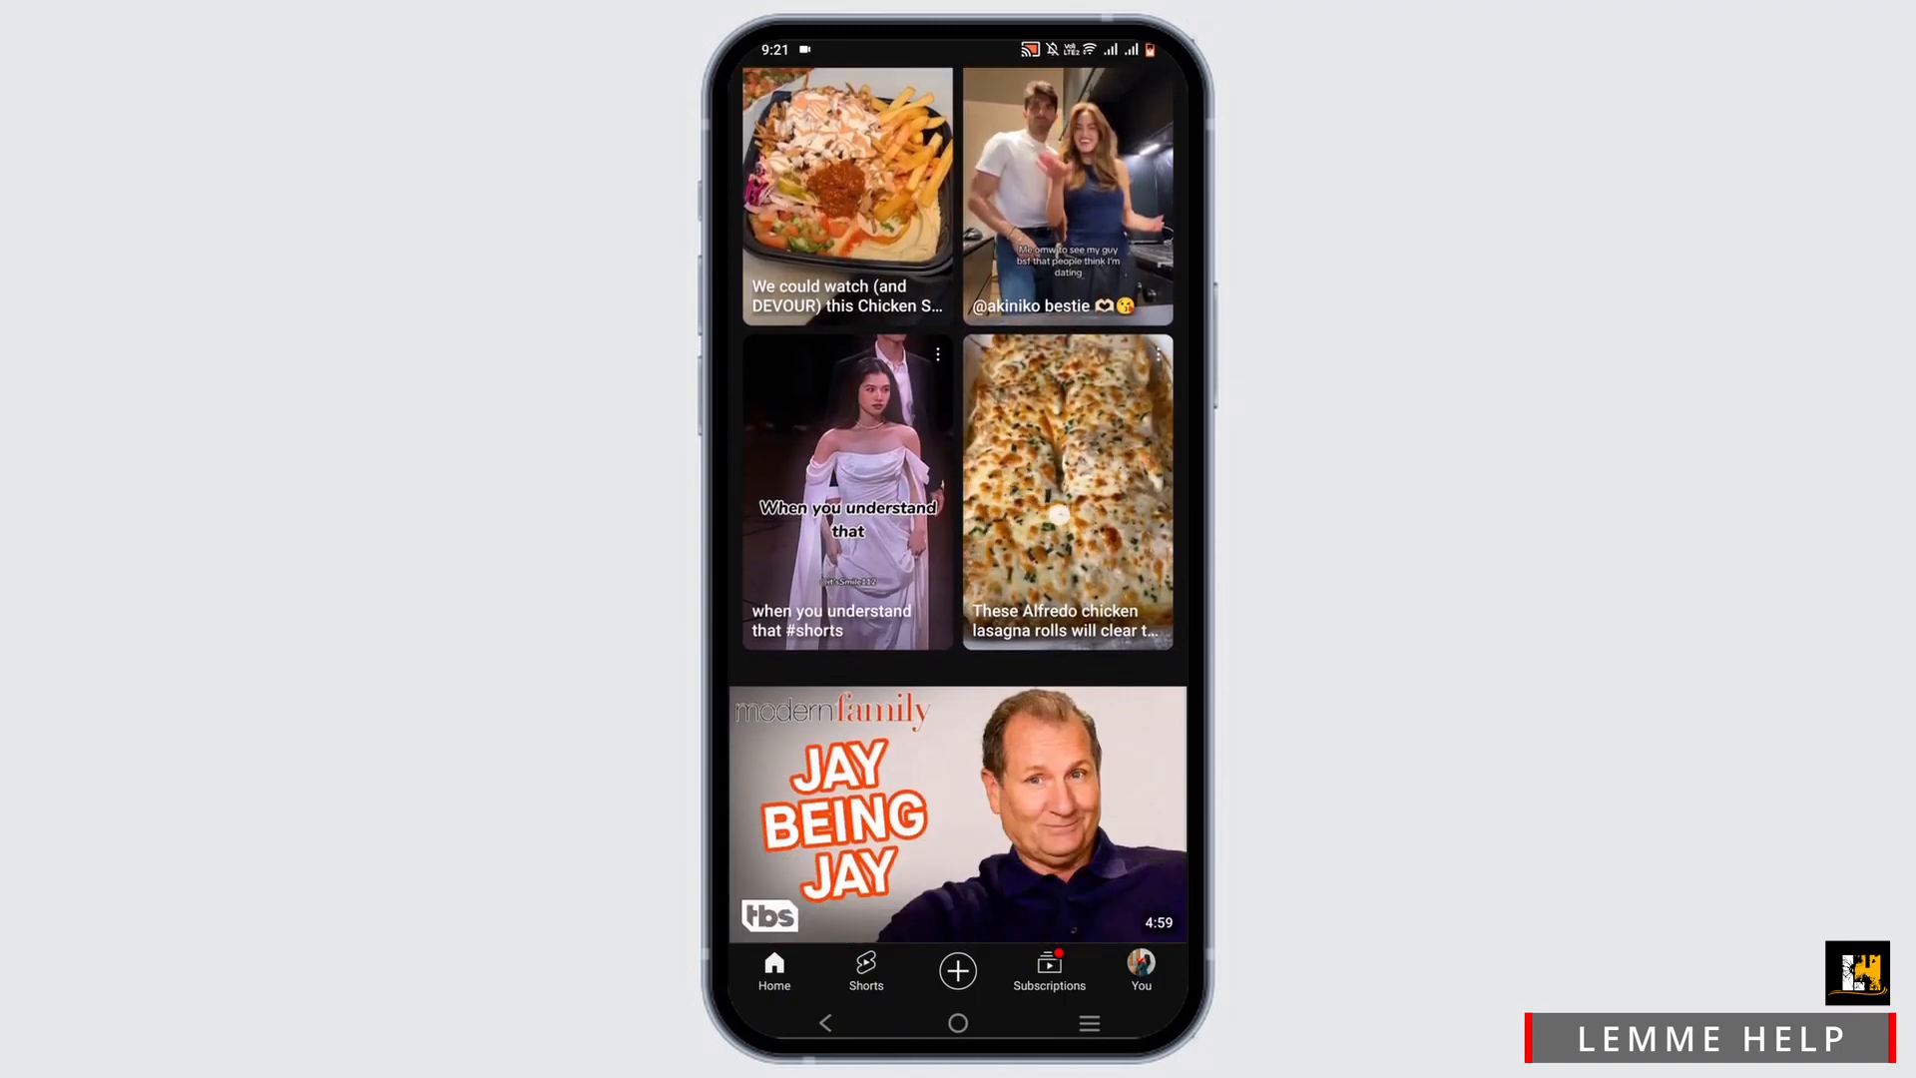
{"action": "scroll", "scroll_direction": "down", "scroll_amount": 3}
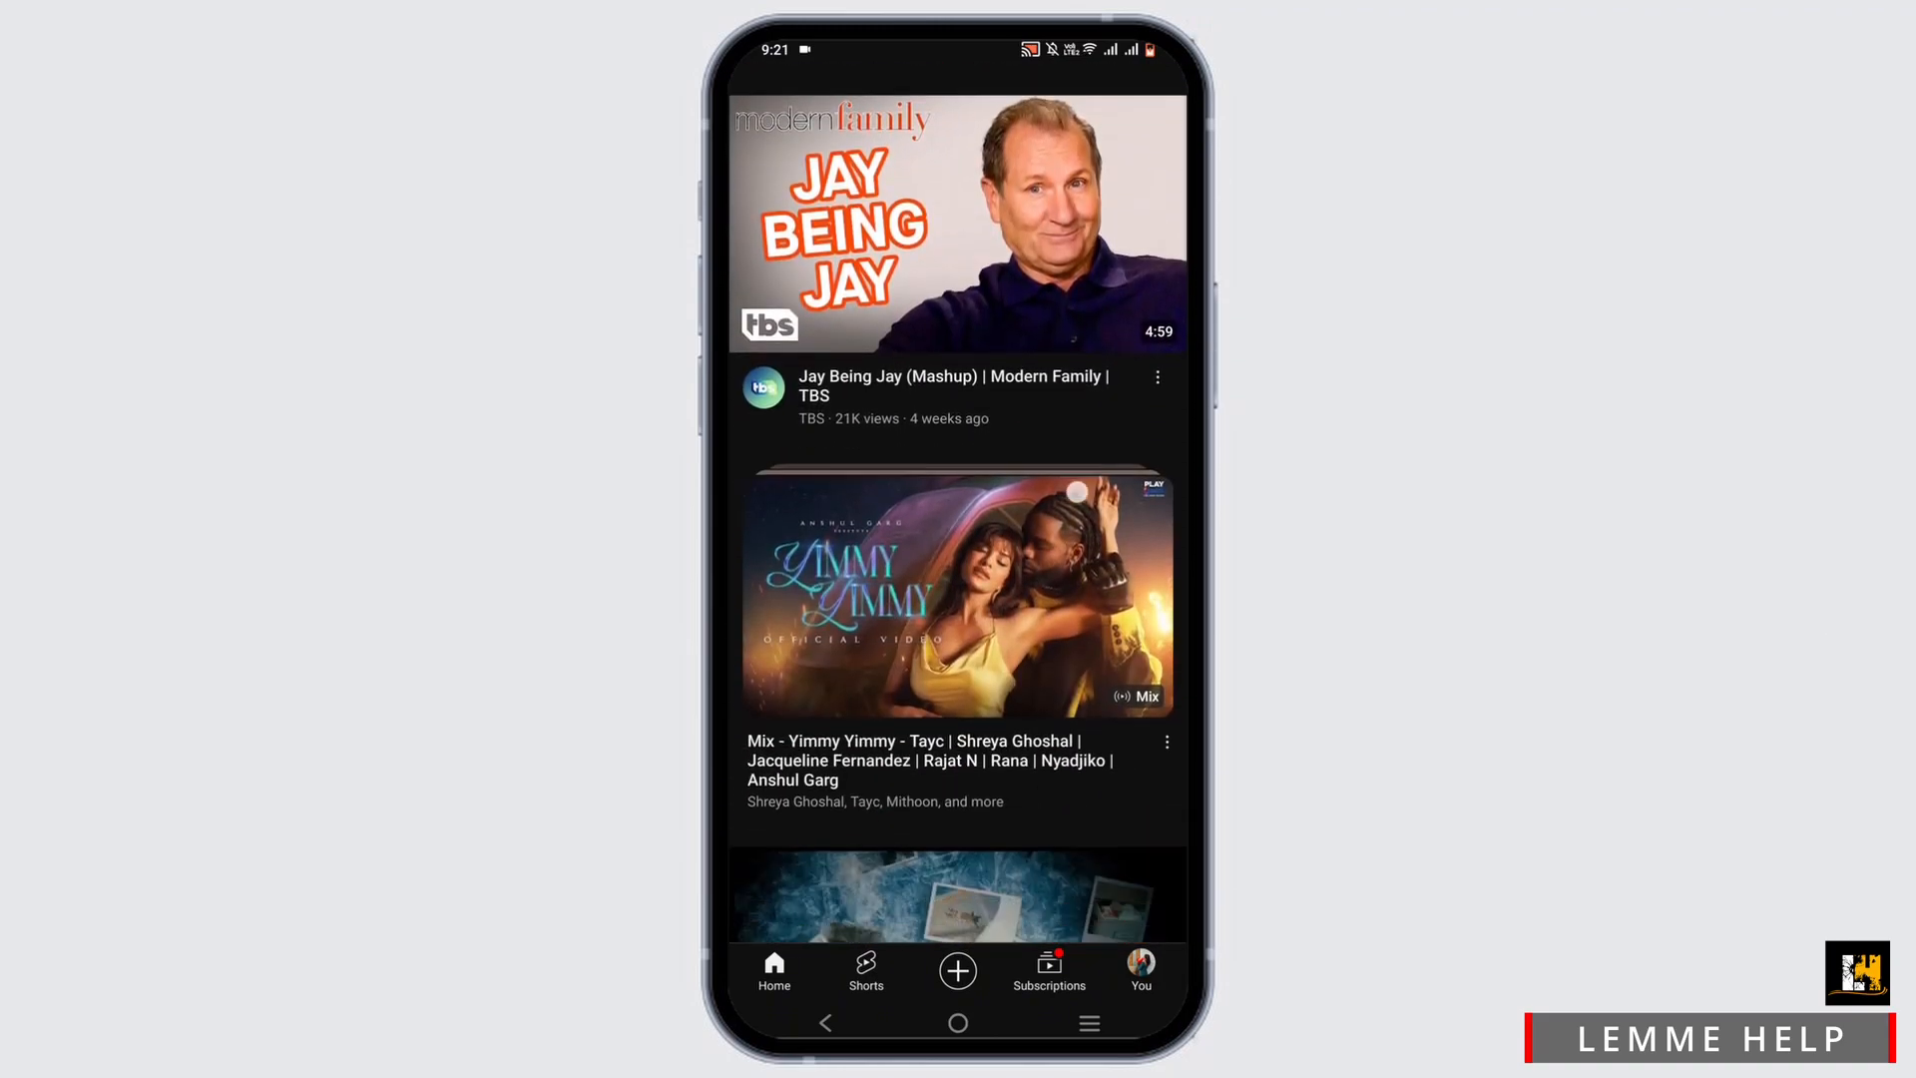
{"action": "left_click", "coordinate": [958, 1022]}
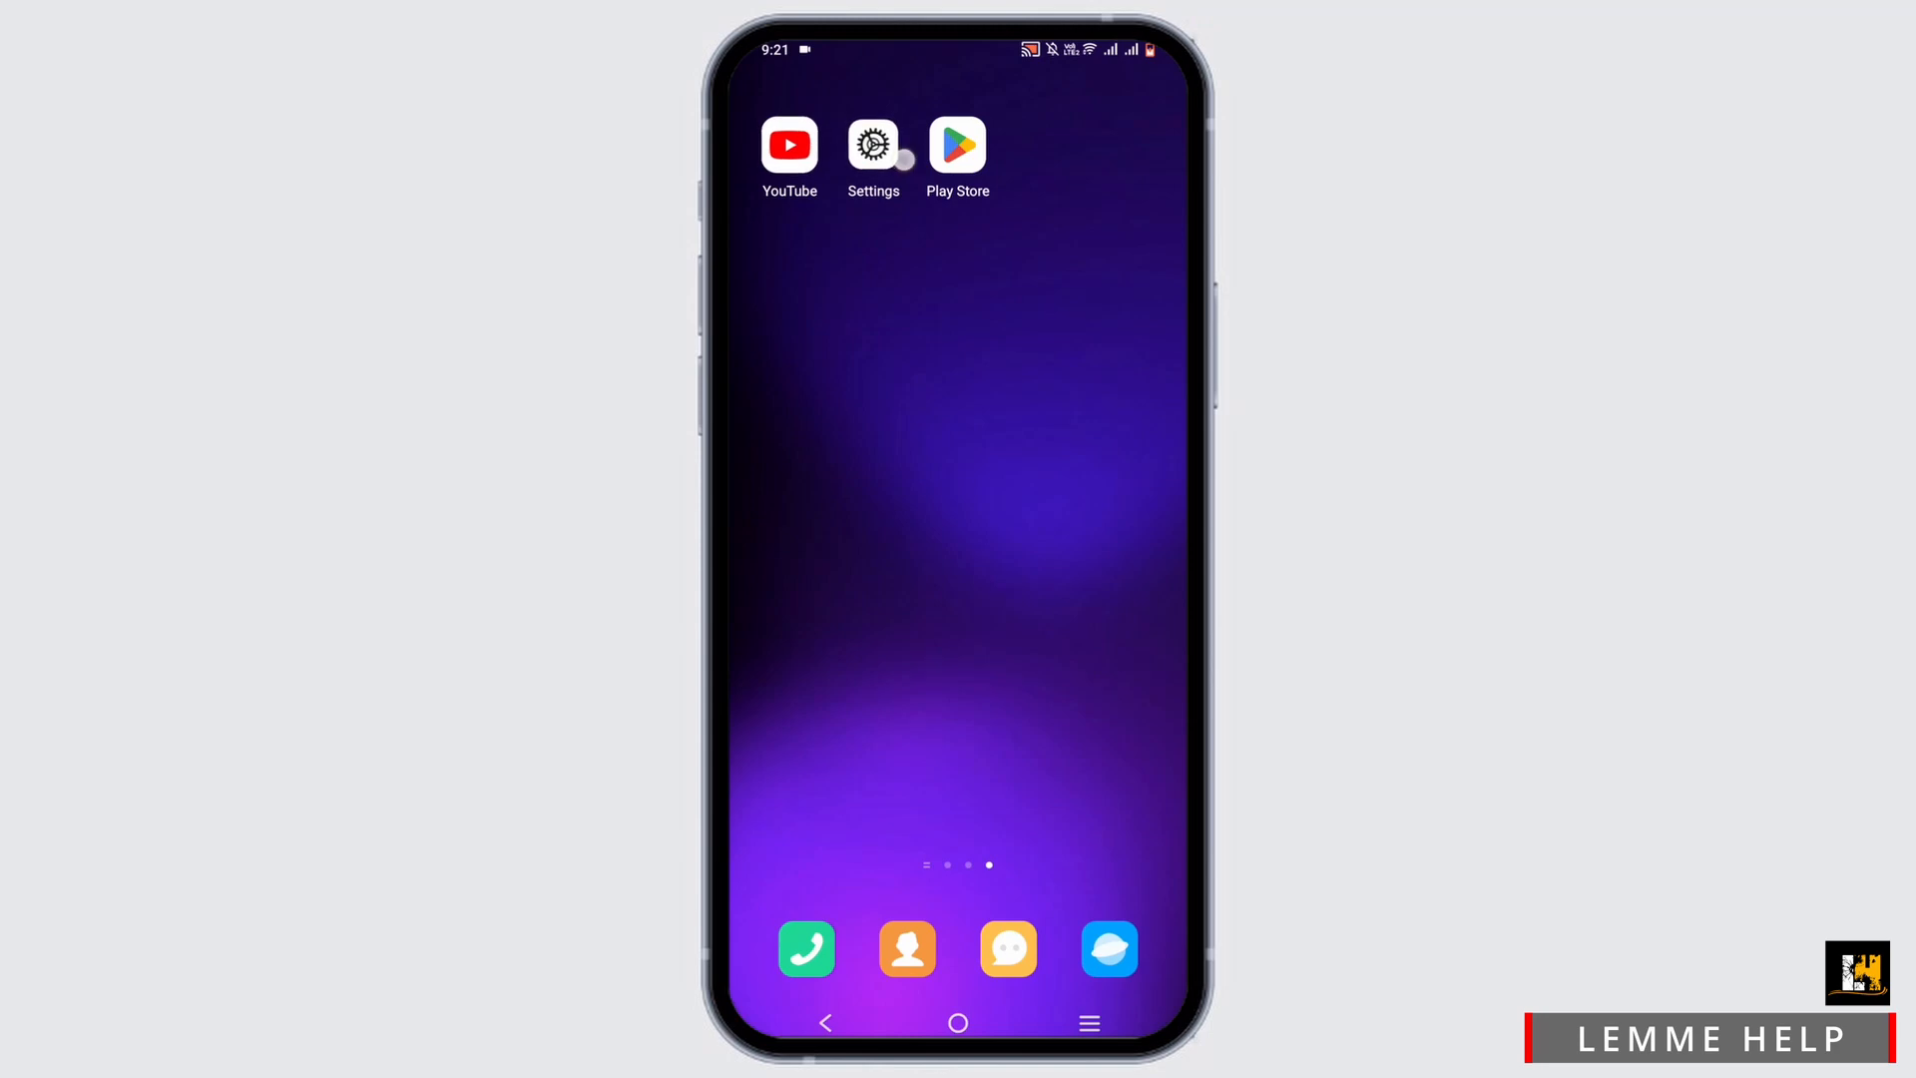
- Reach YouTube's app info page through Settings > Apps > All apps
{"action": "left_click", "coordinate": [872, 144]}
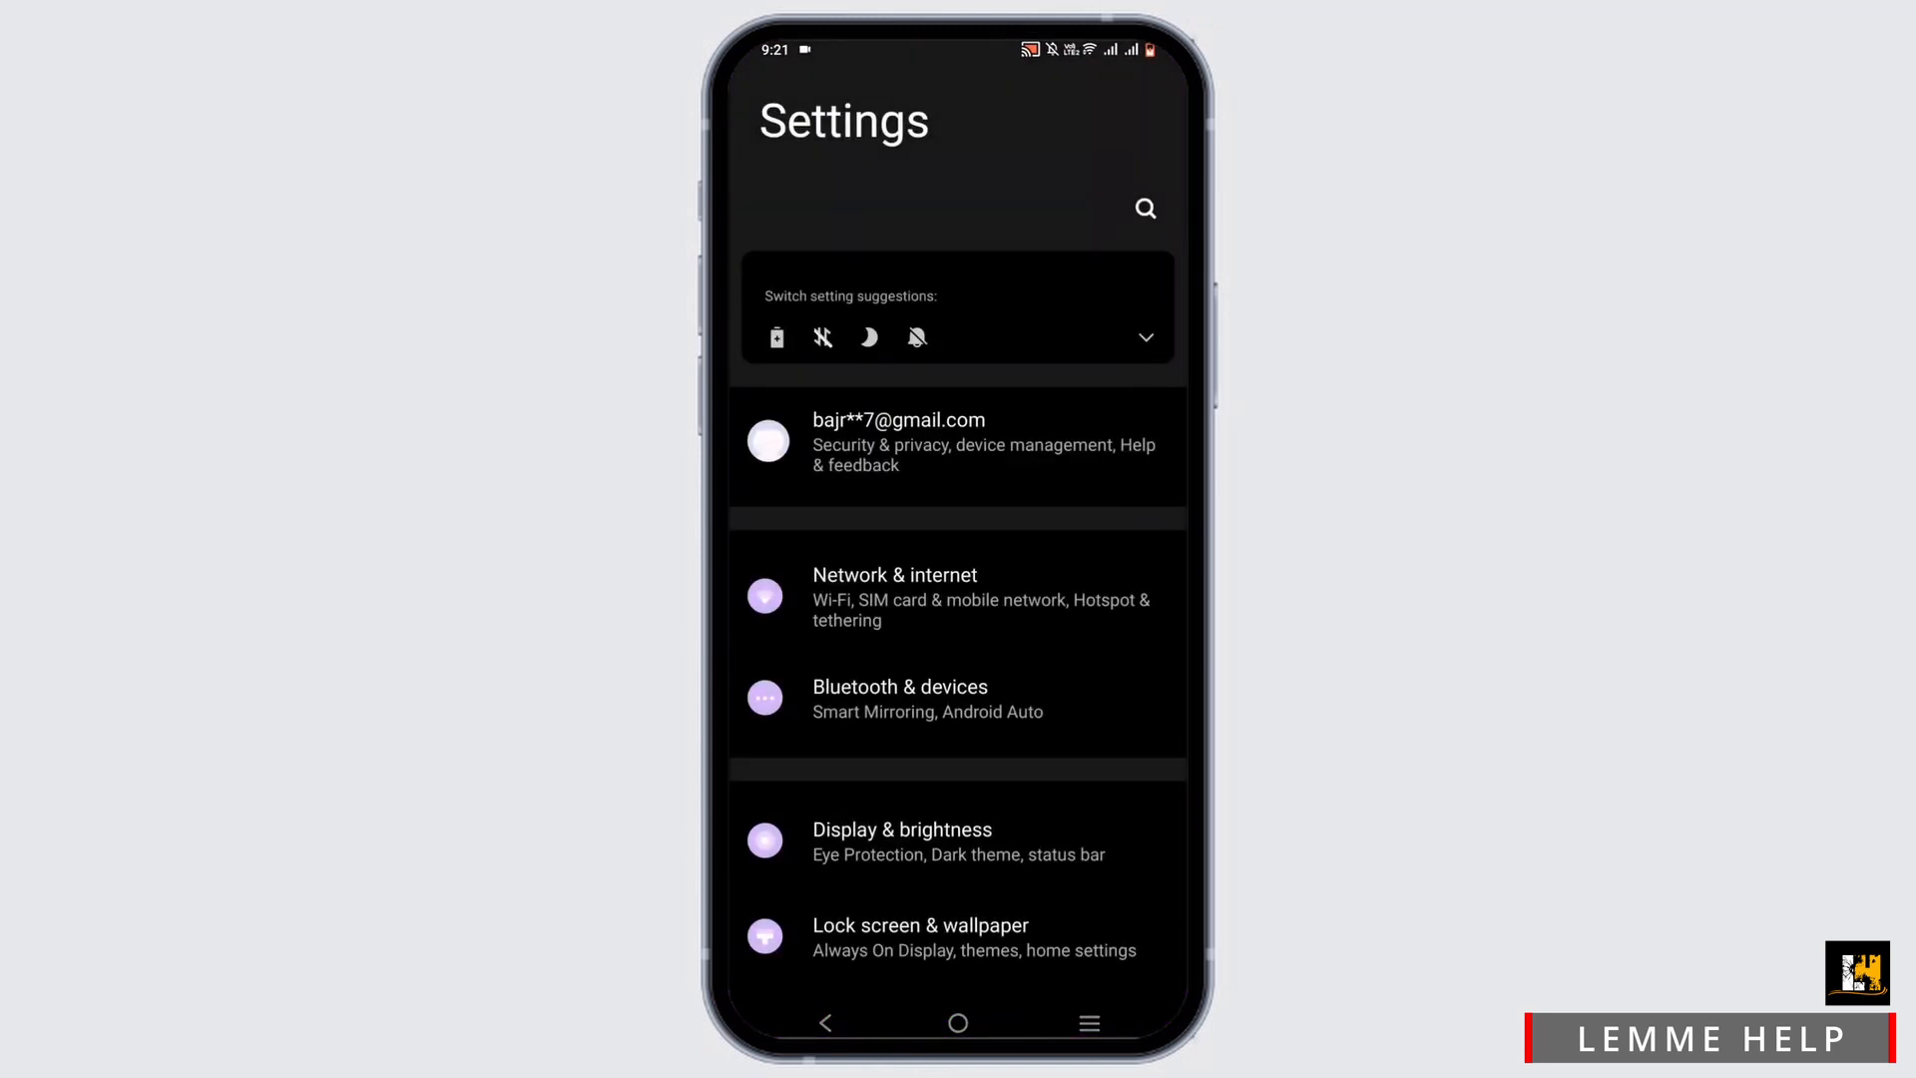
{"action": "scroll", "scroll_direction": "down", "scroll_amount": 3}
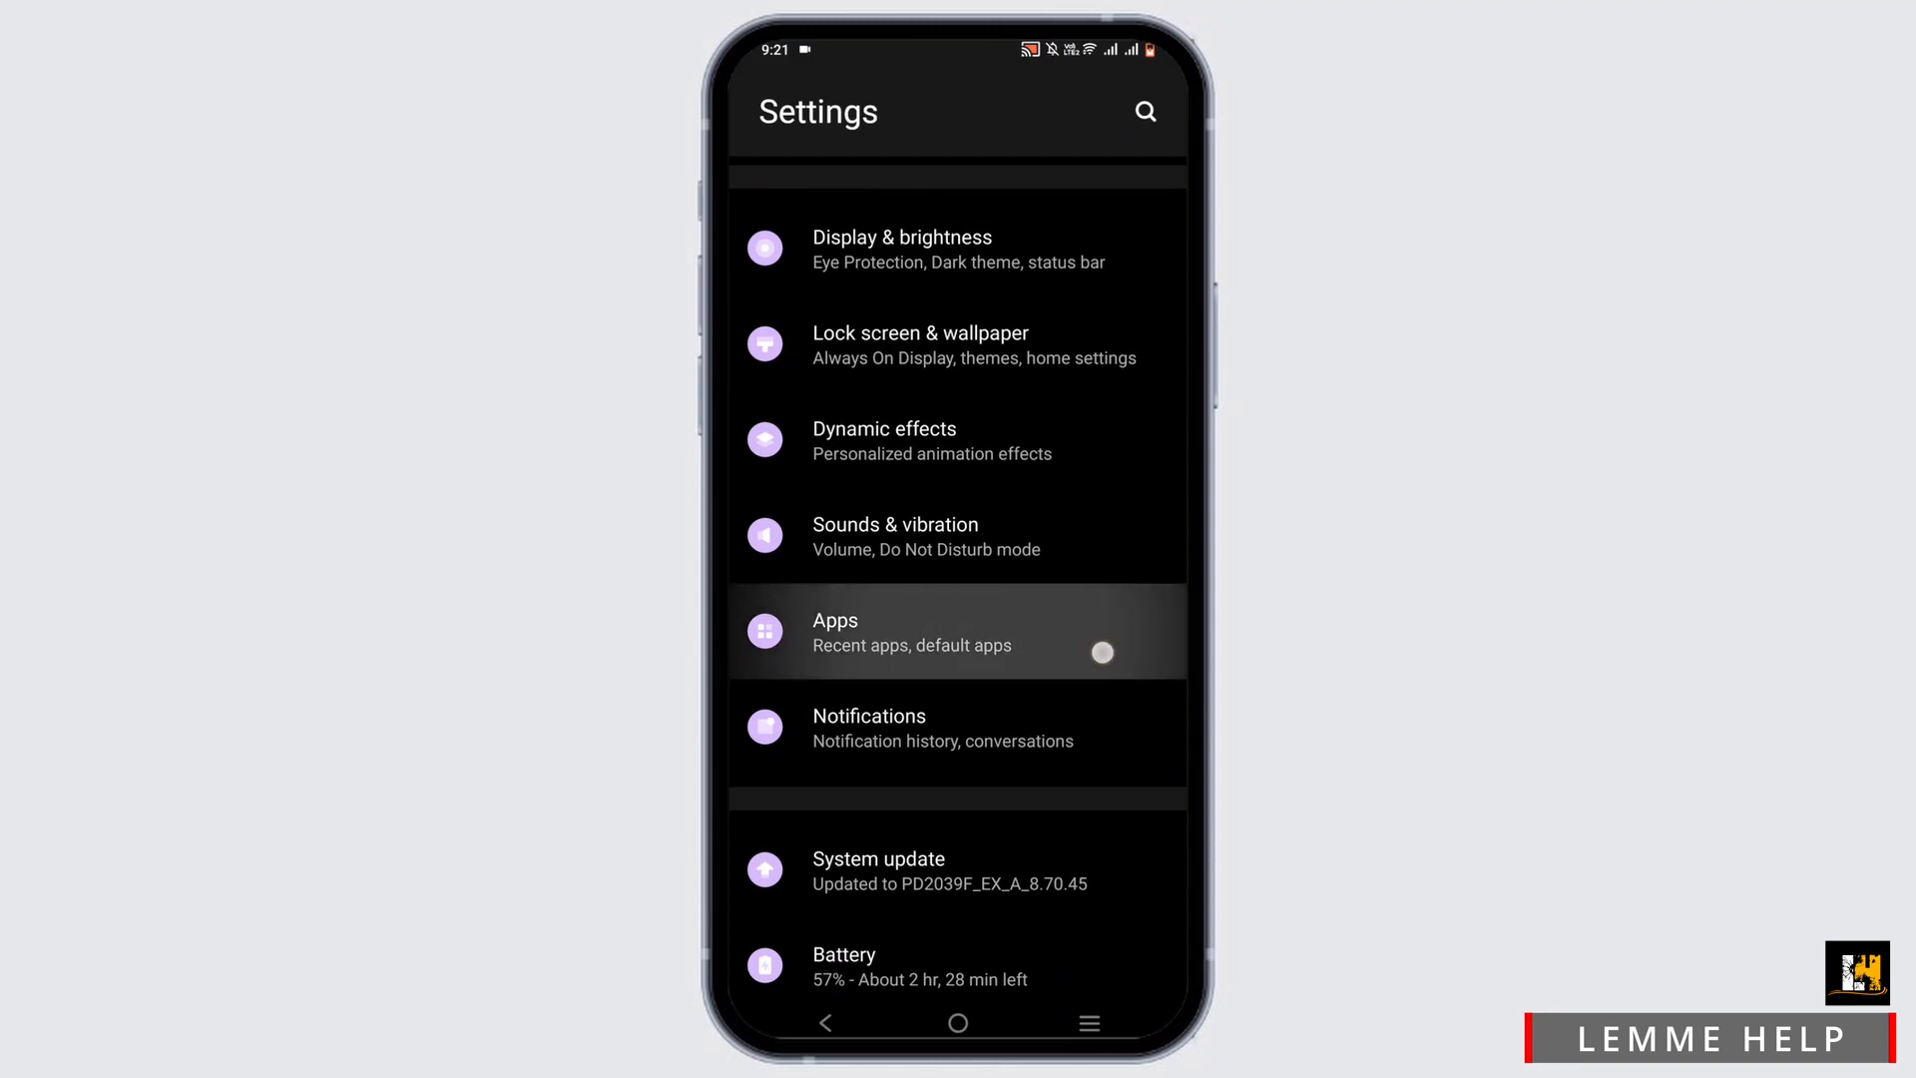
{"action": "left_click", "coordinate": [954, 633]}
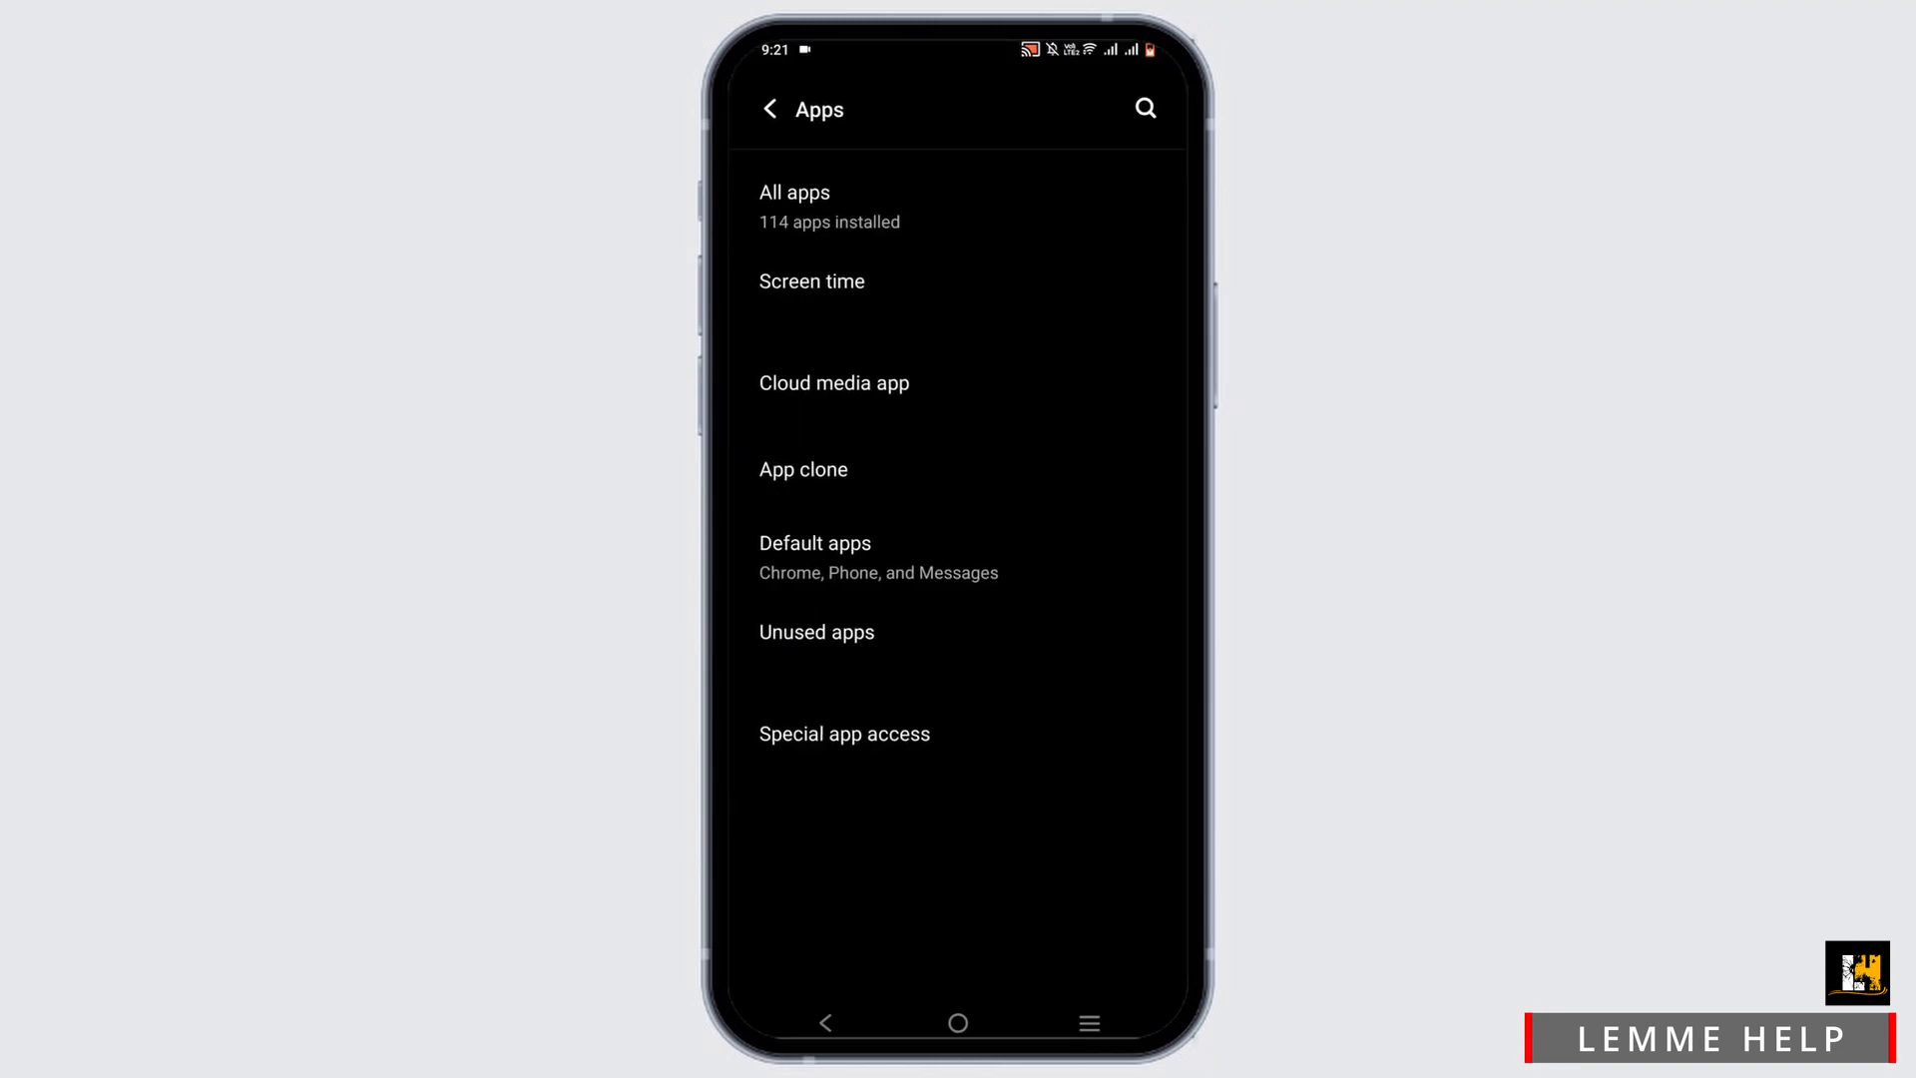
{"action": "left_click", "coordinate": [794, 192]}
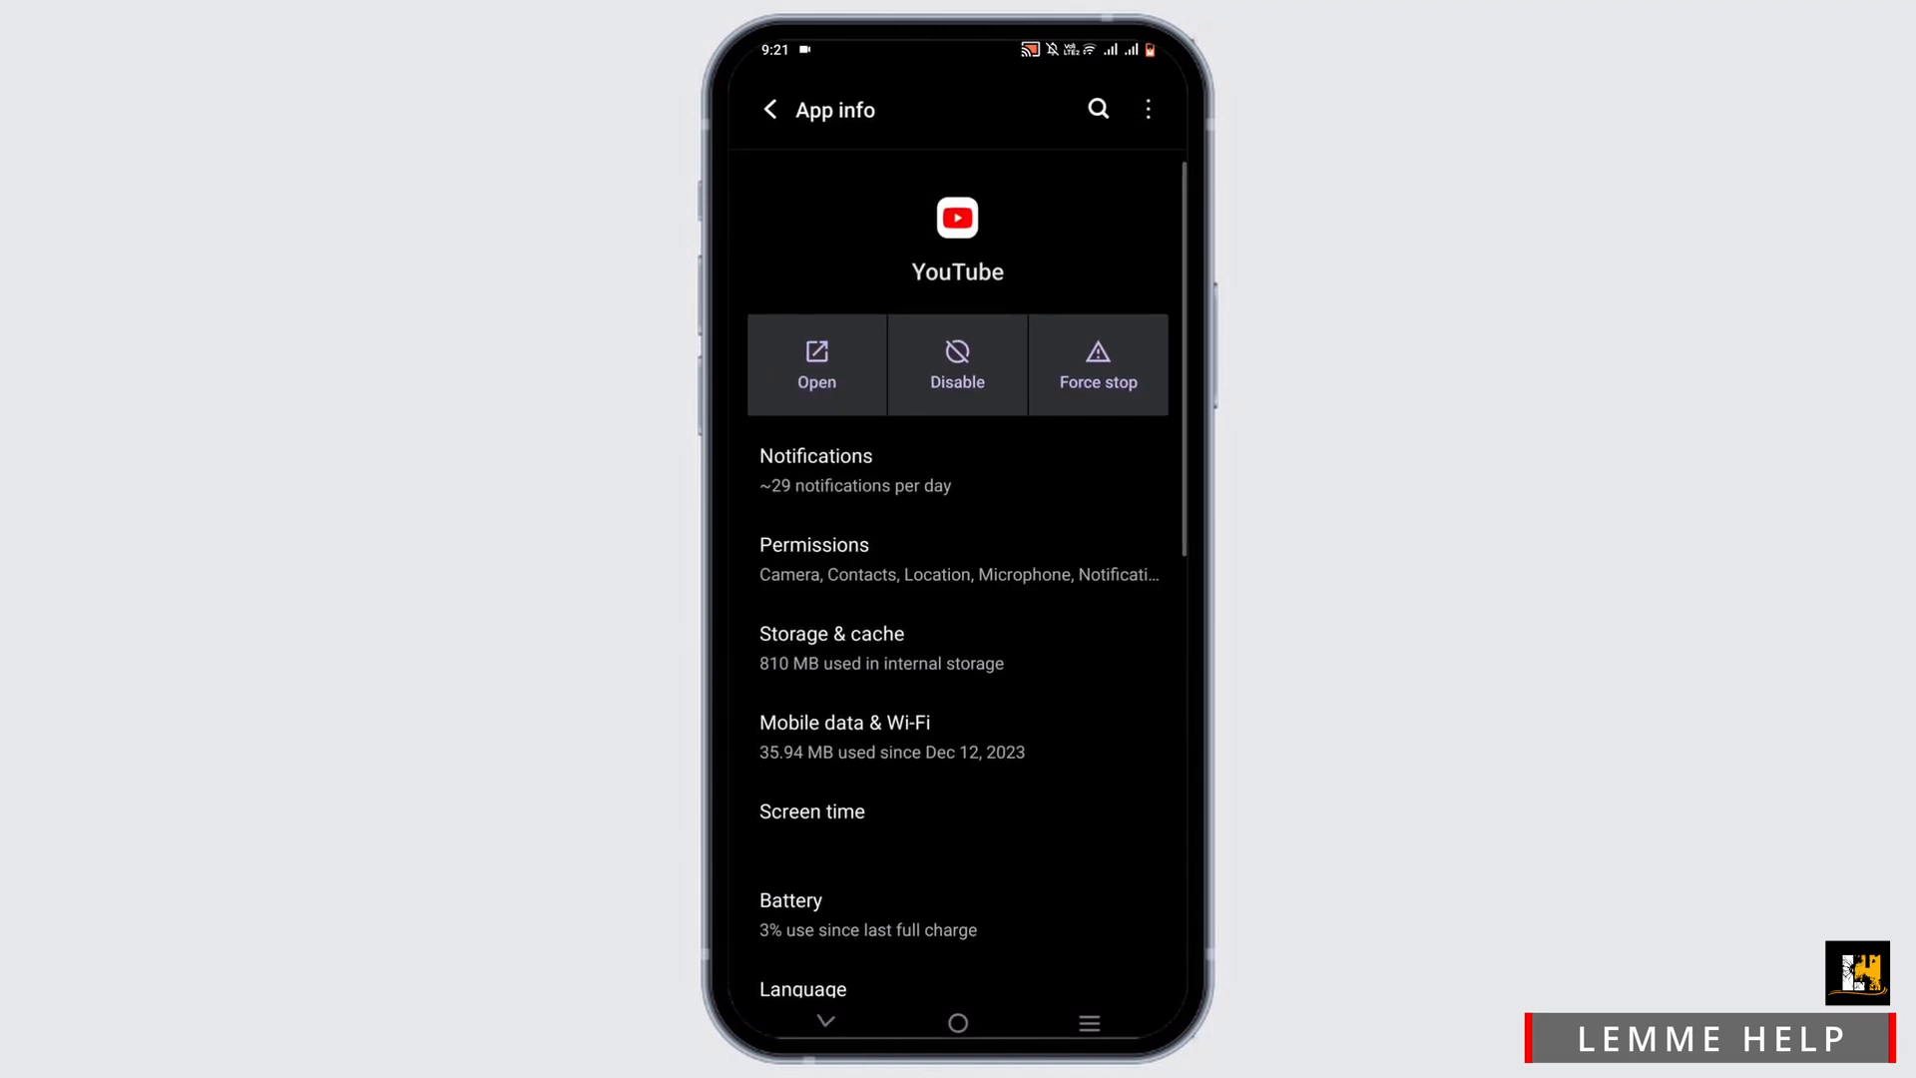
- Force-stop YouTube, view its Storage & cache showing 0 B, and return to the home screen
{"action": "left_click", "coordinate": [1096, 363]}
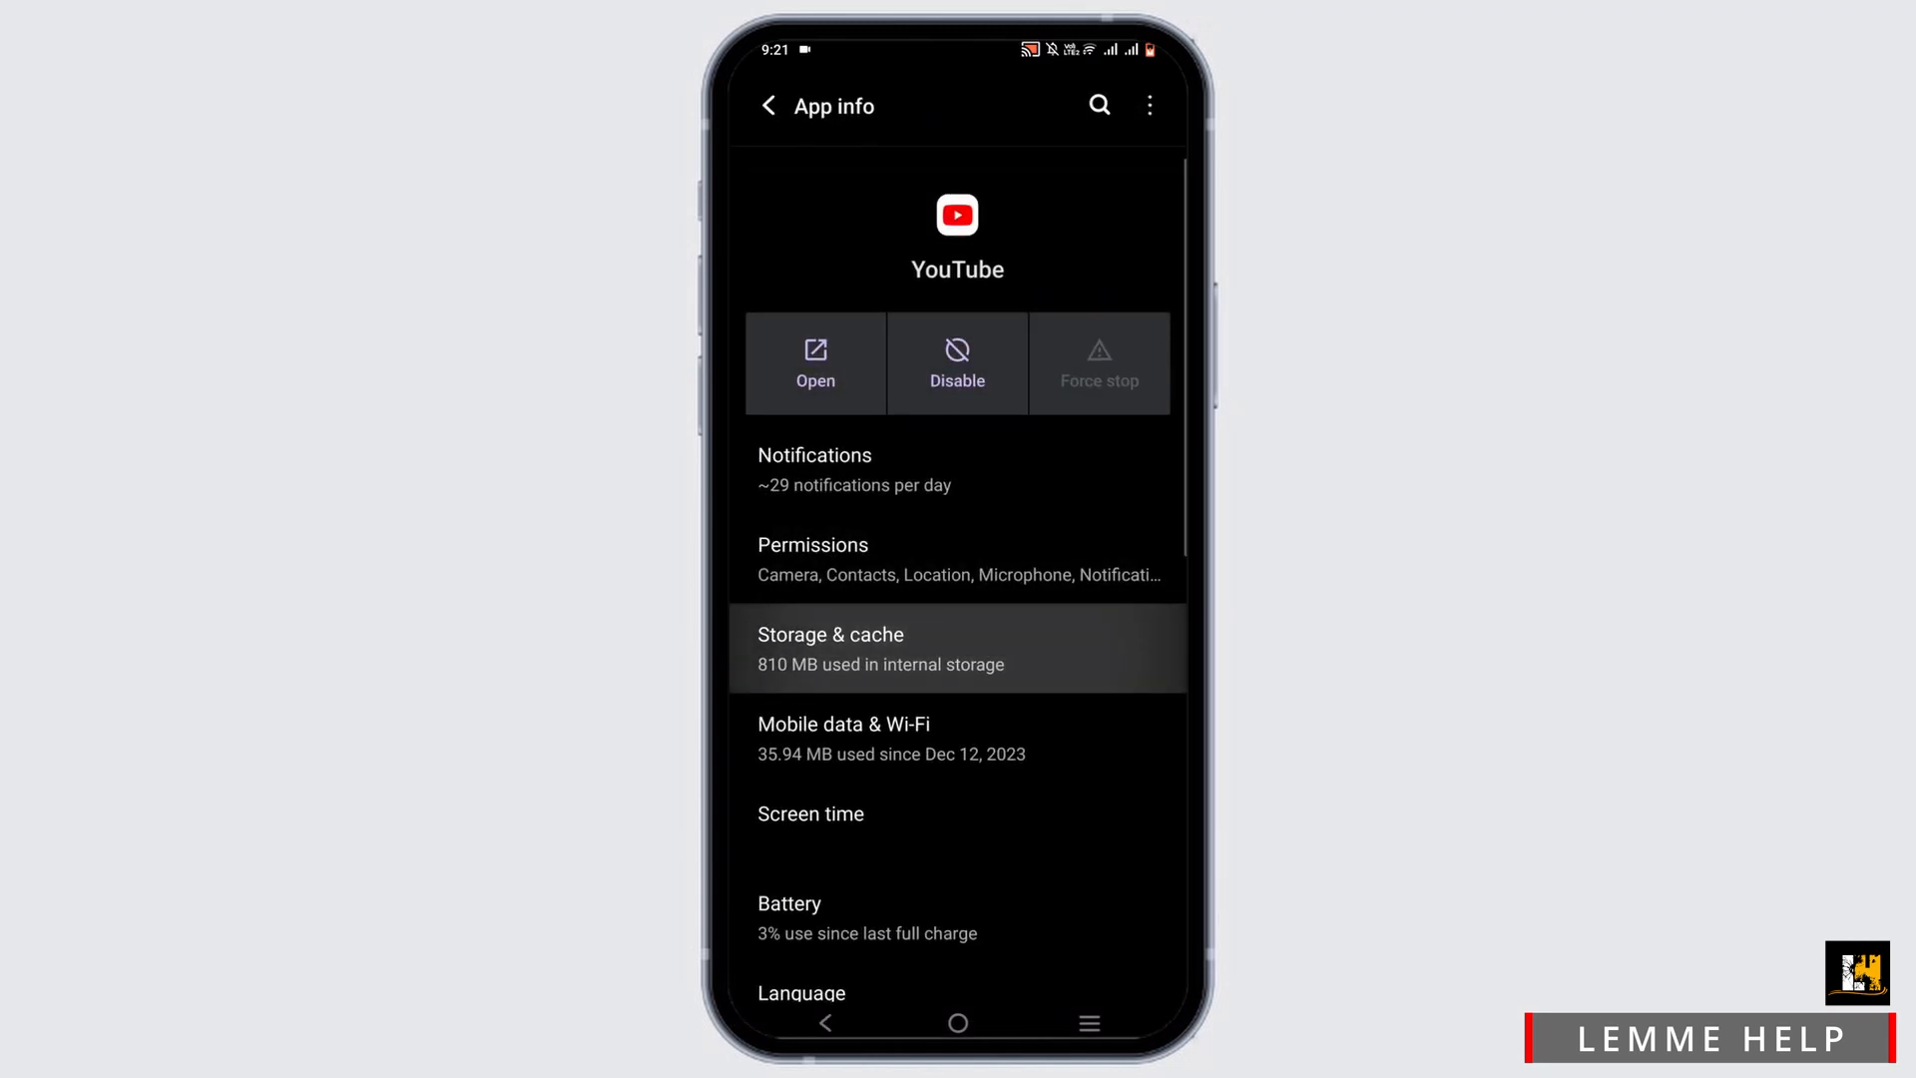
{"action": "left_click", "coordinate": [957, 646]}
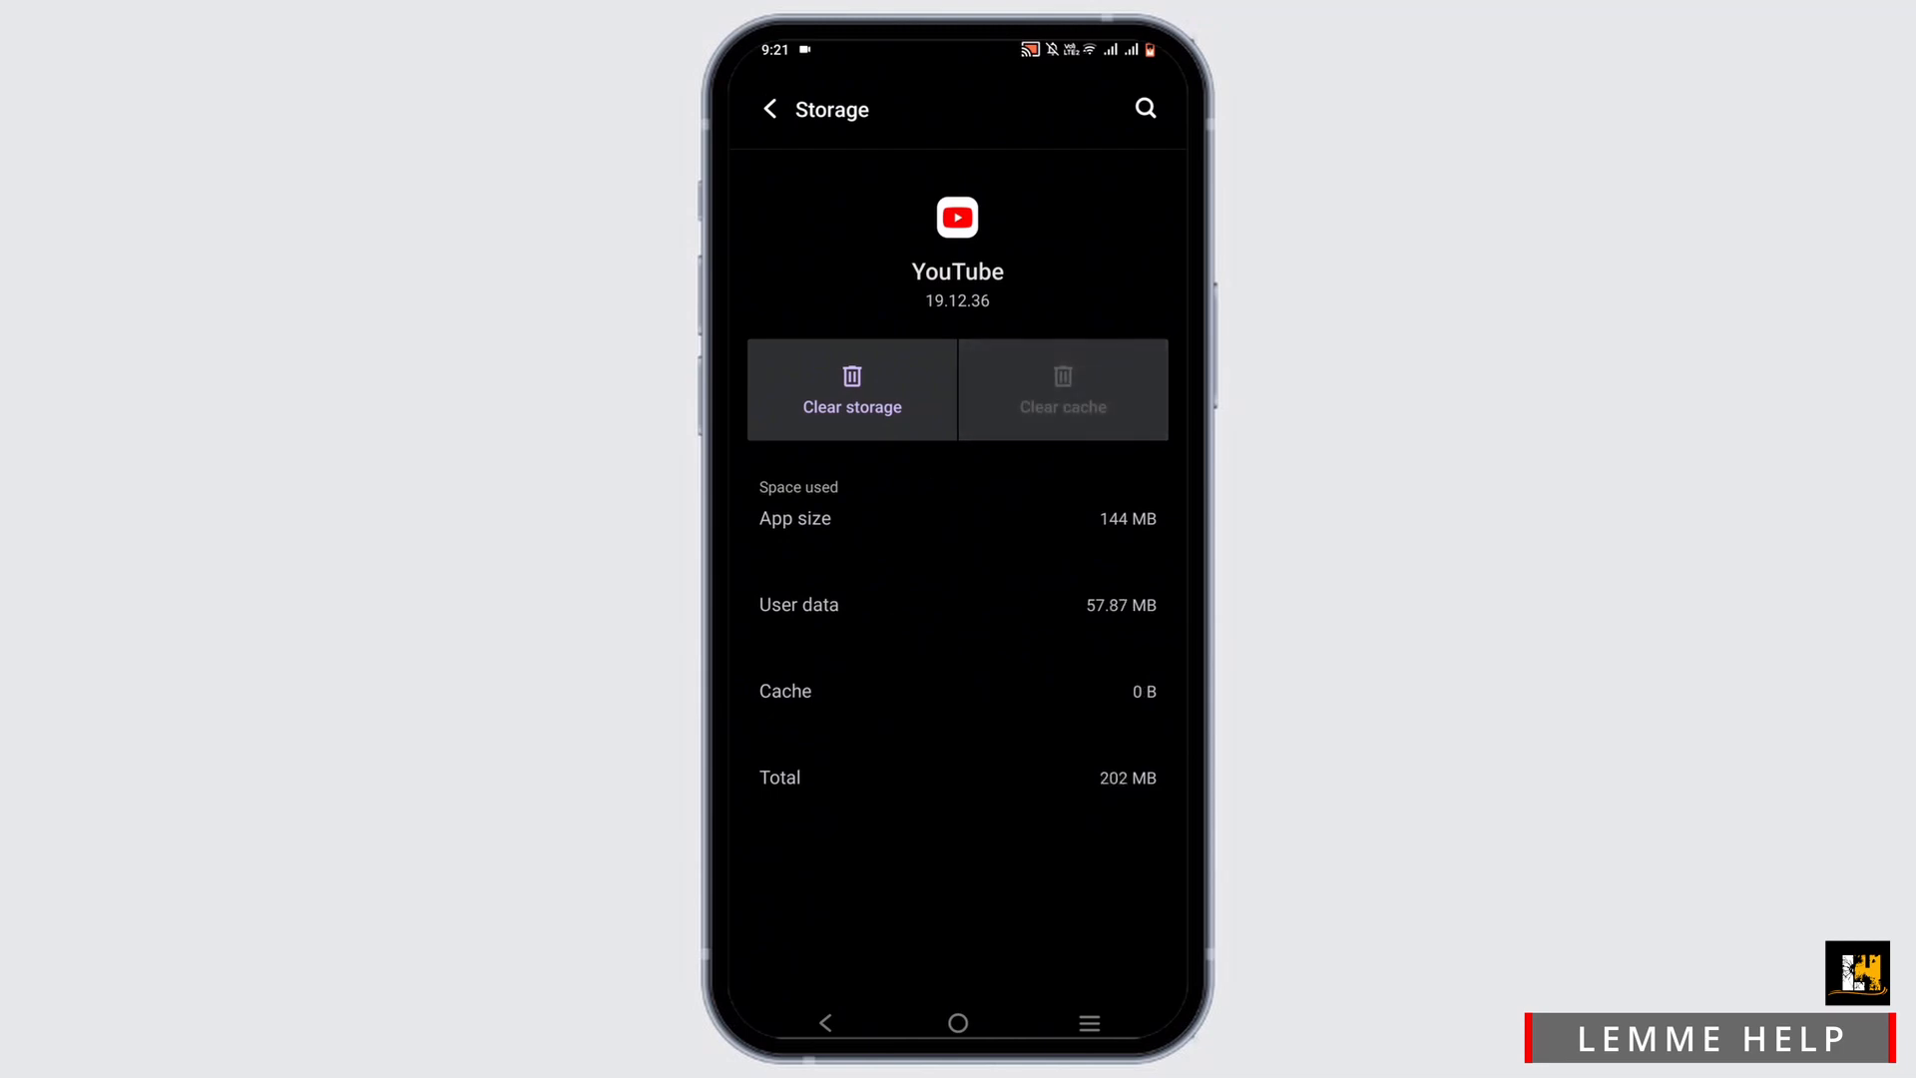
{"action": "left_click", "coordinate": [956, 1022]}
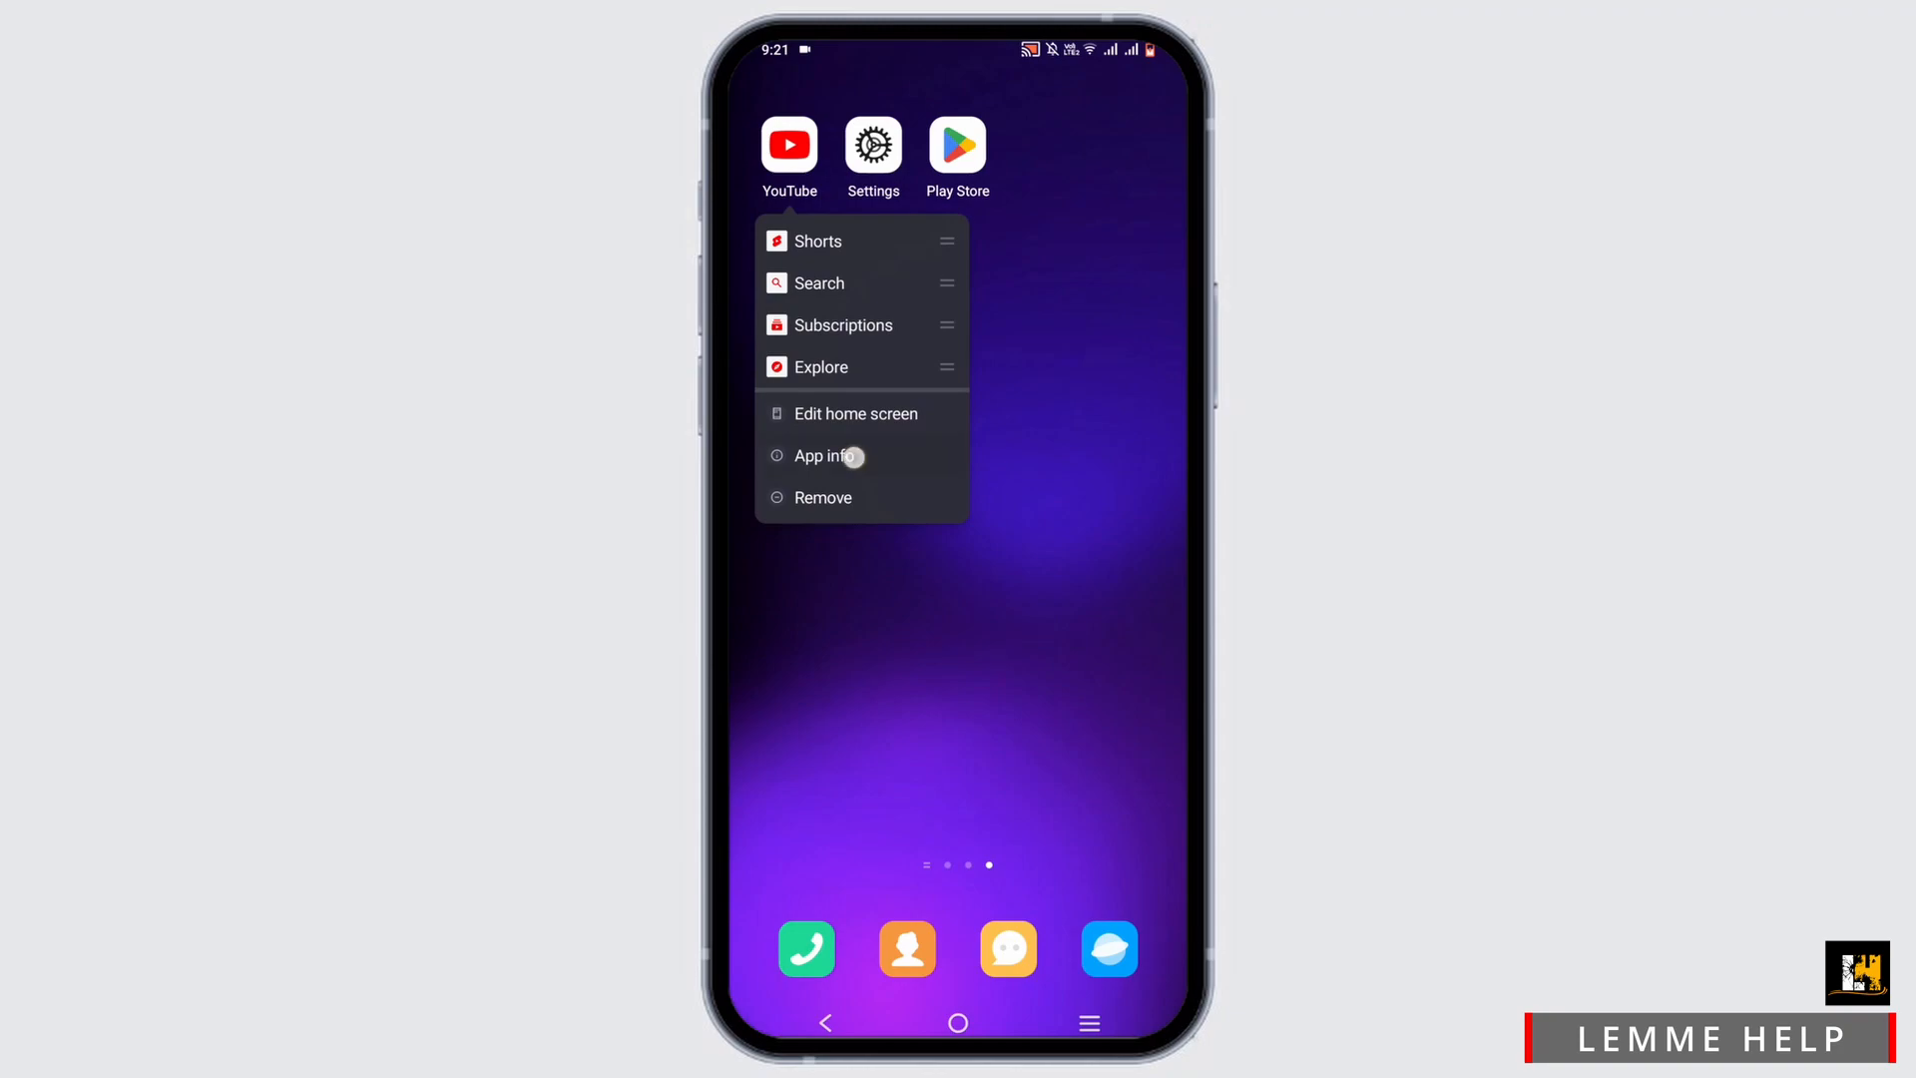
- Recheck YouTube's storage from its icon's App info (cache 0 B), then launch the Play Store
{"action": "left_click", "coordinate": [822, 455]}
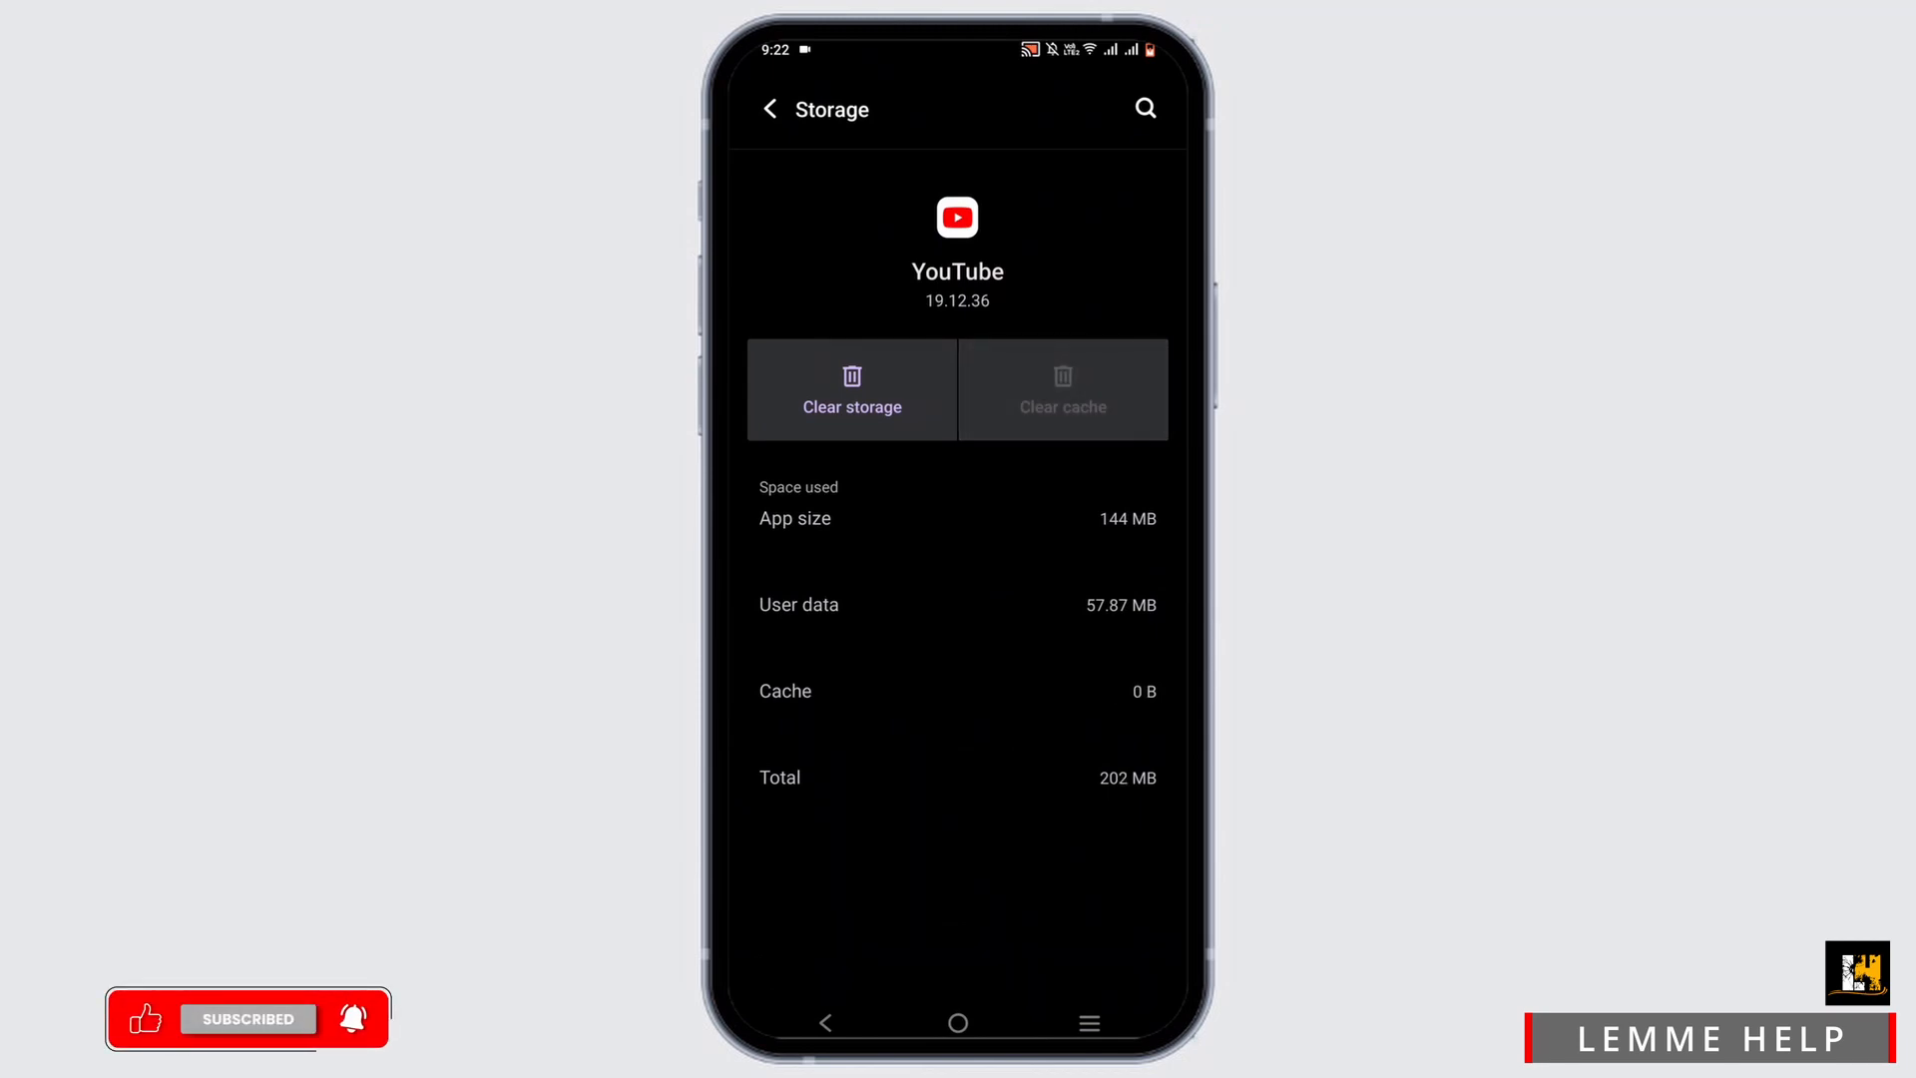
{"action": "left_click", "coordinate": [958, 1022]}
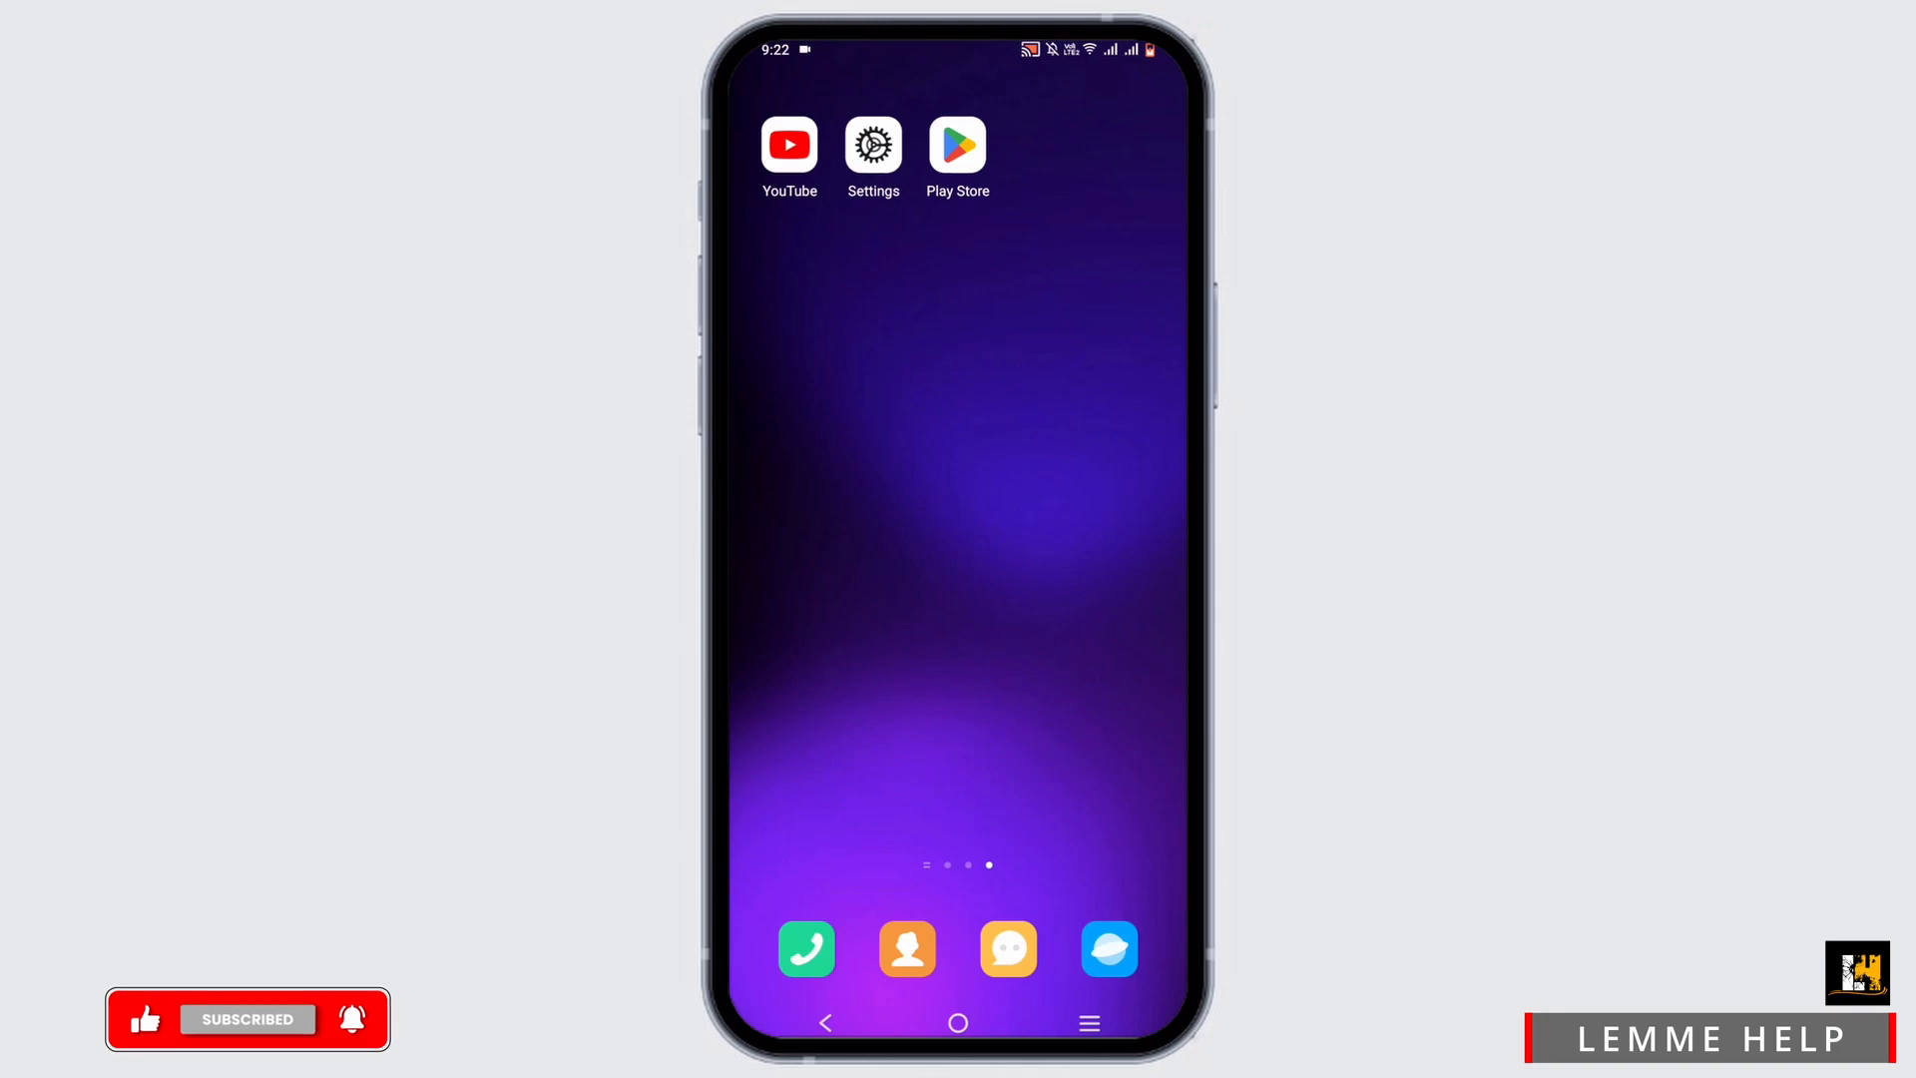
{"action": "left_click", "coordinate": [956, 144]}
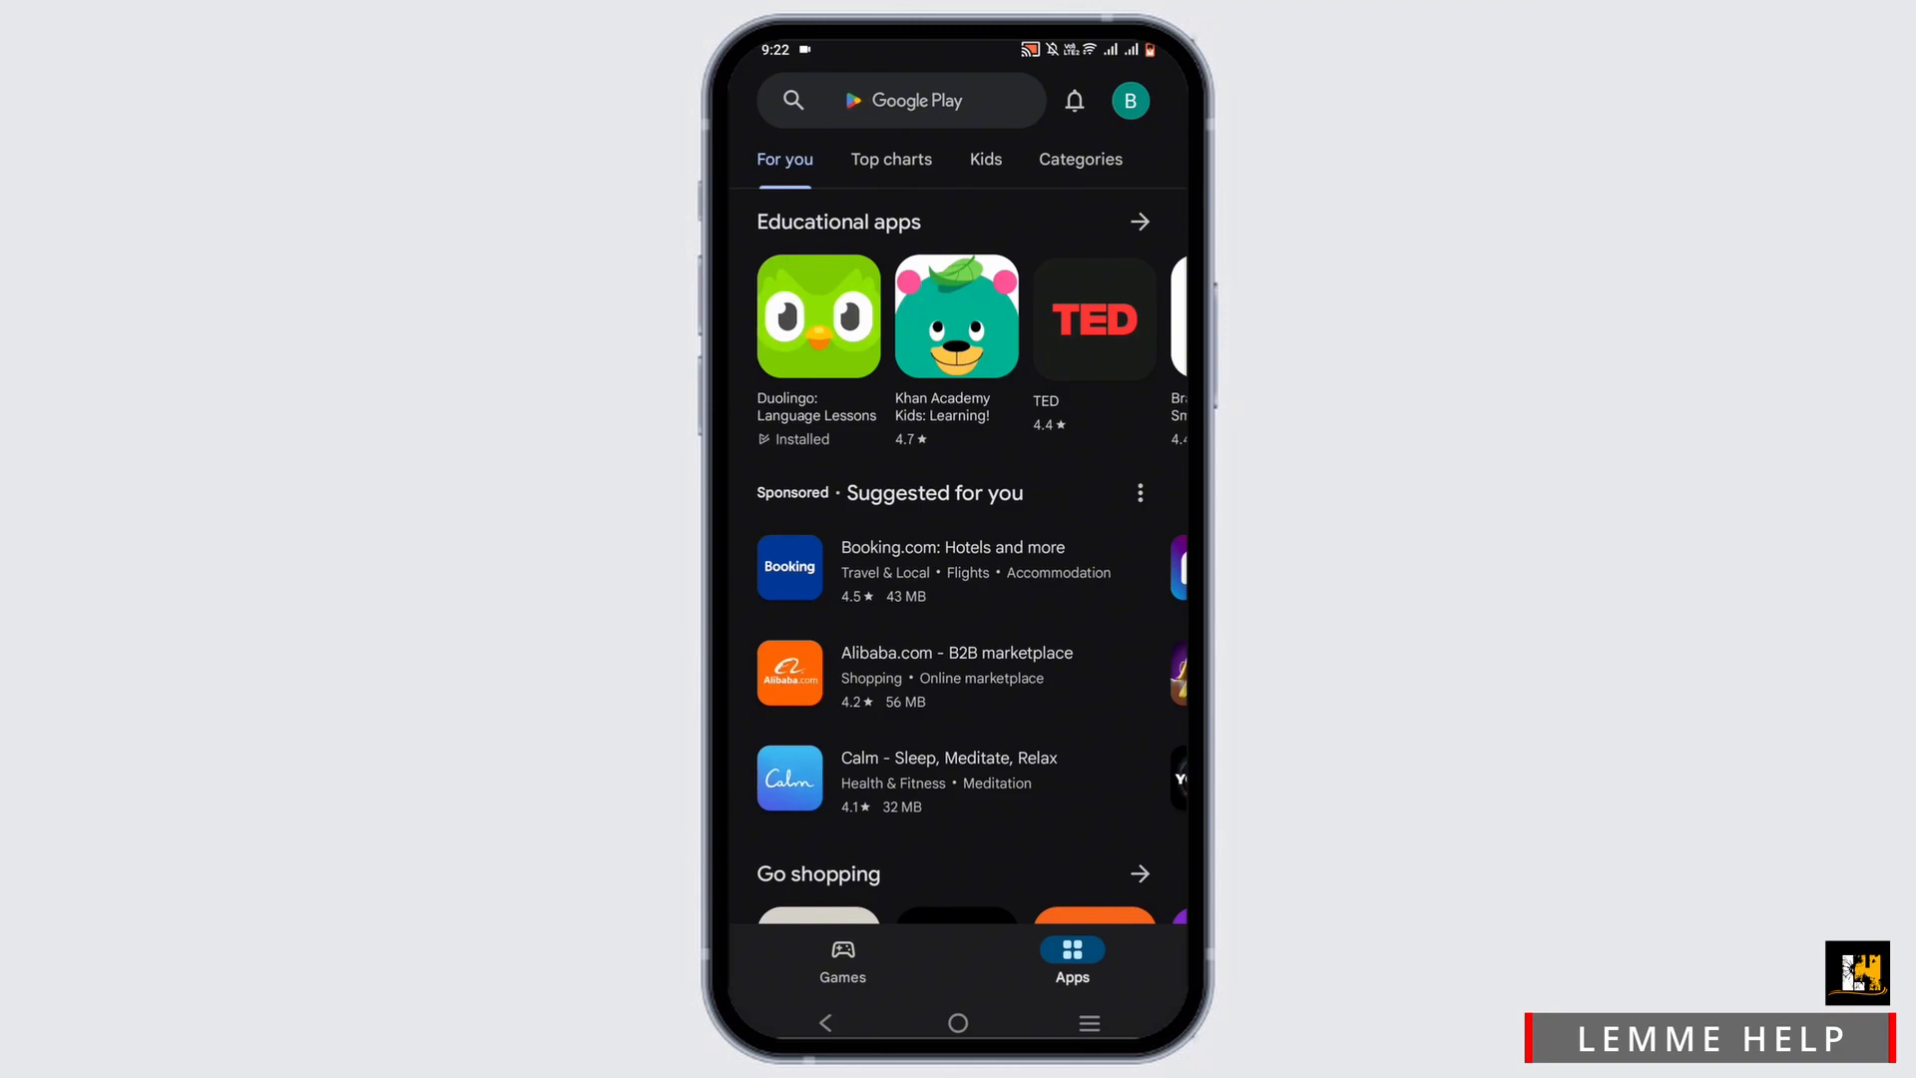
- Search 'you' in Play Store, start the YouTube update, and return to the home screen
{"action": "left_click", "coordinate": [910, 100]}
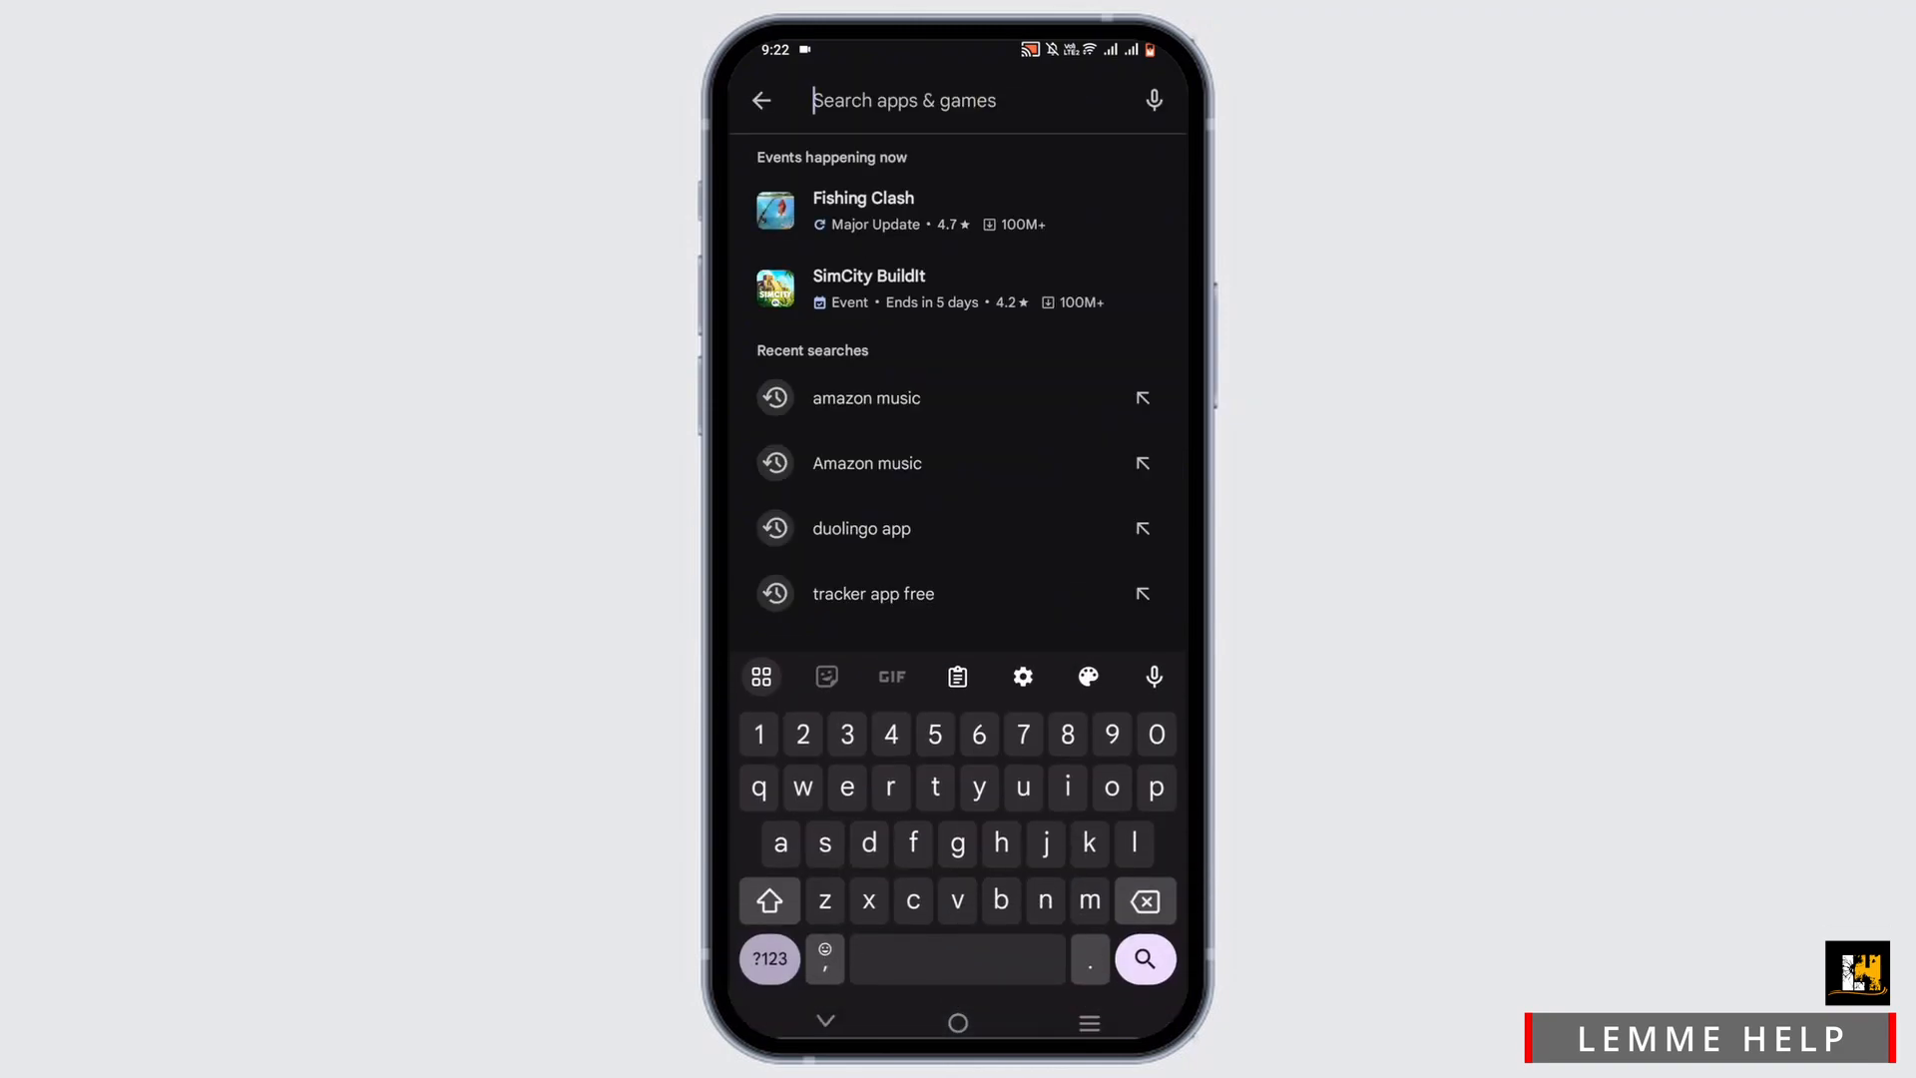
{"action": "type", "text": "you"}
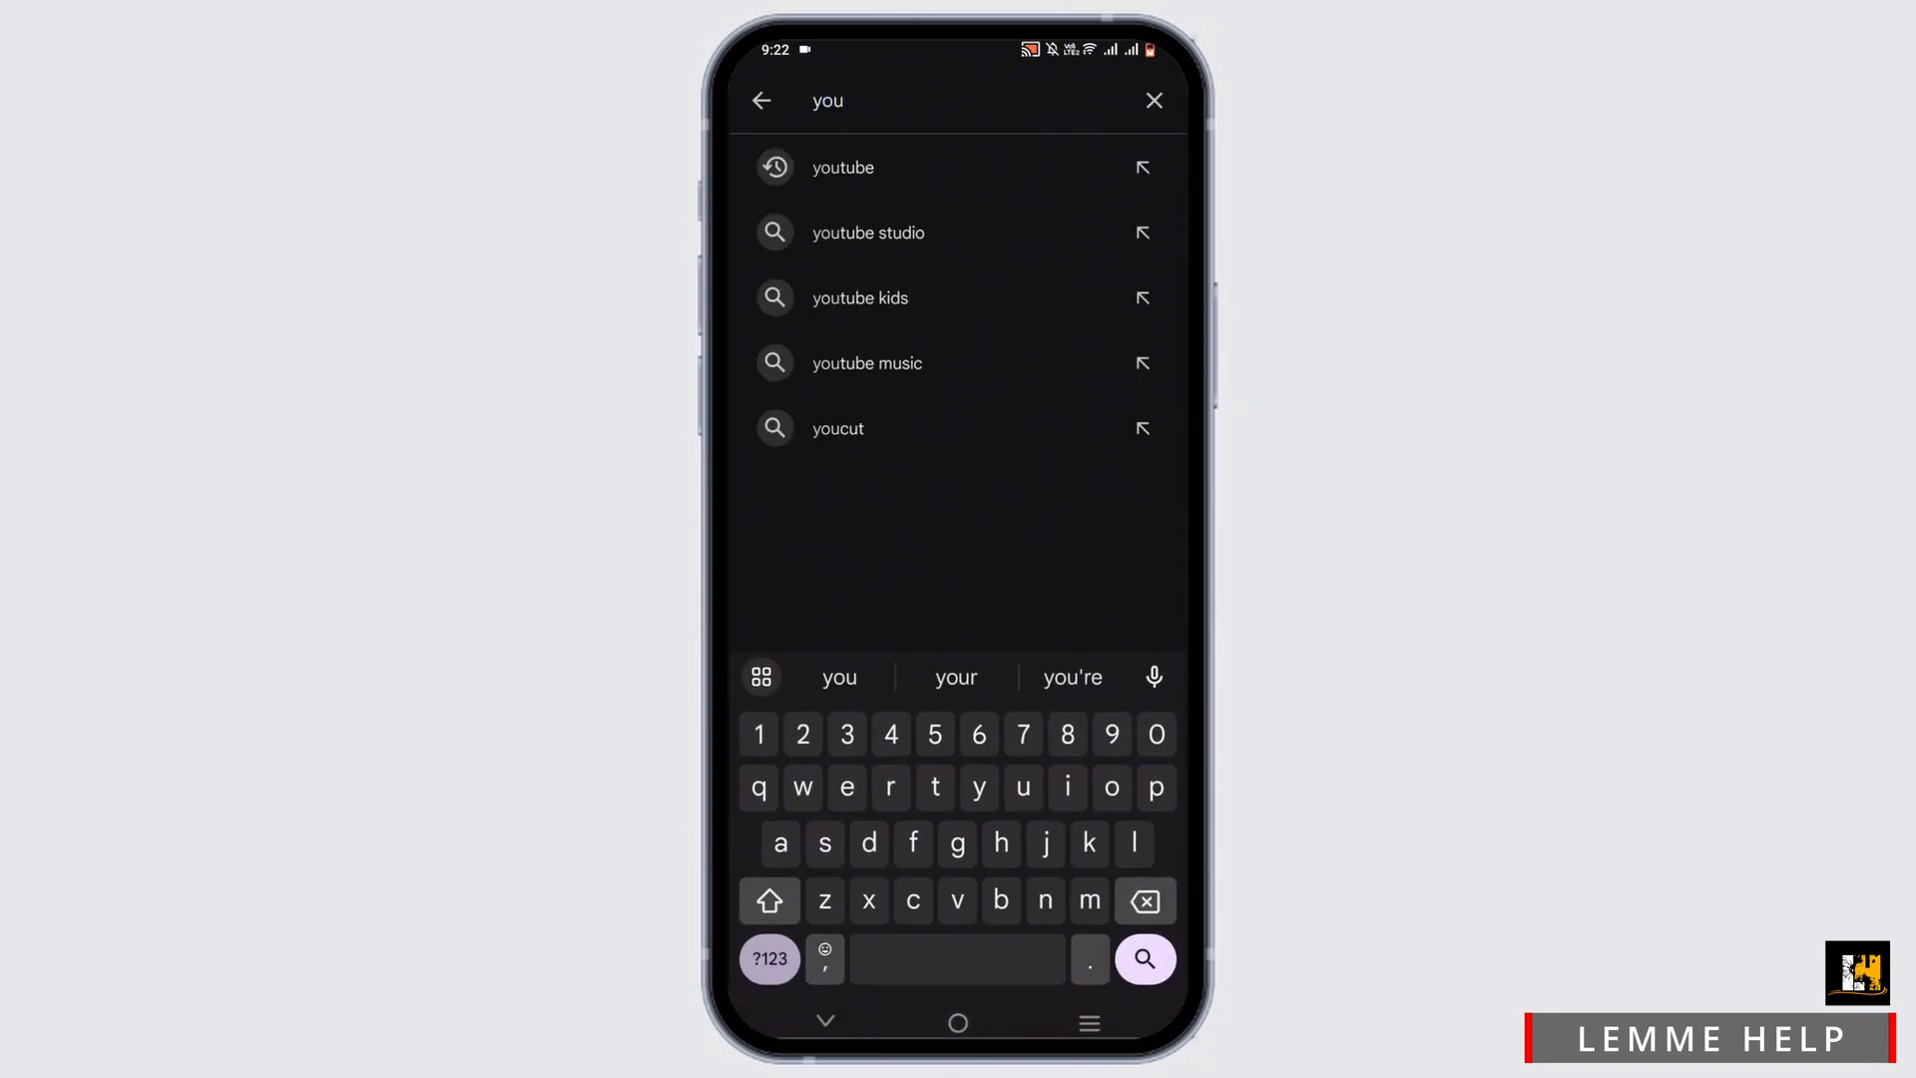
{"action": "left_click", "coordinate": [842, 167]}
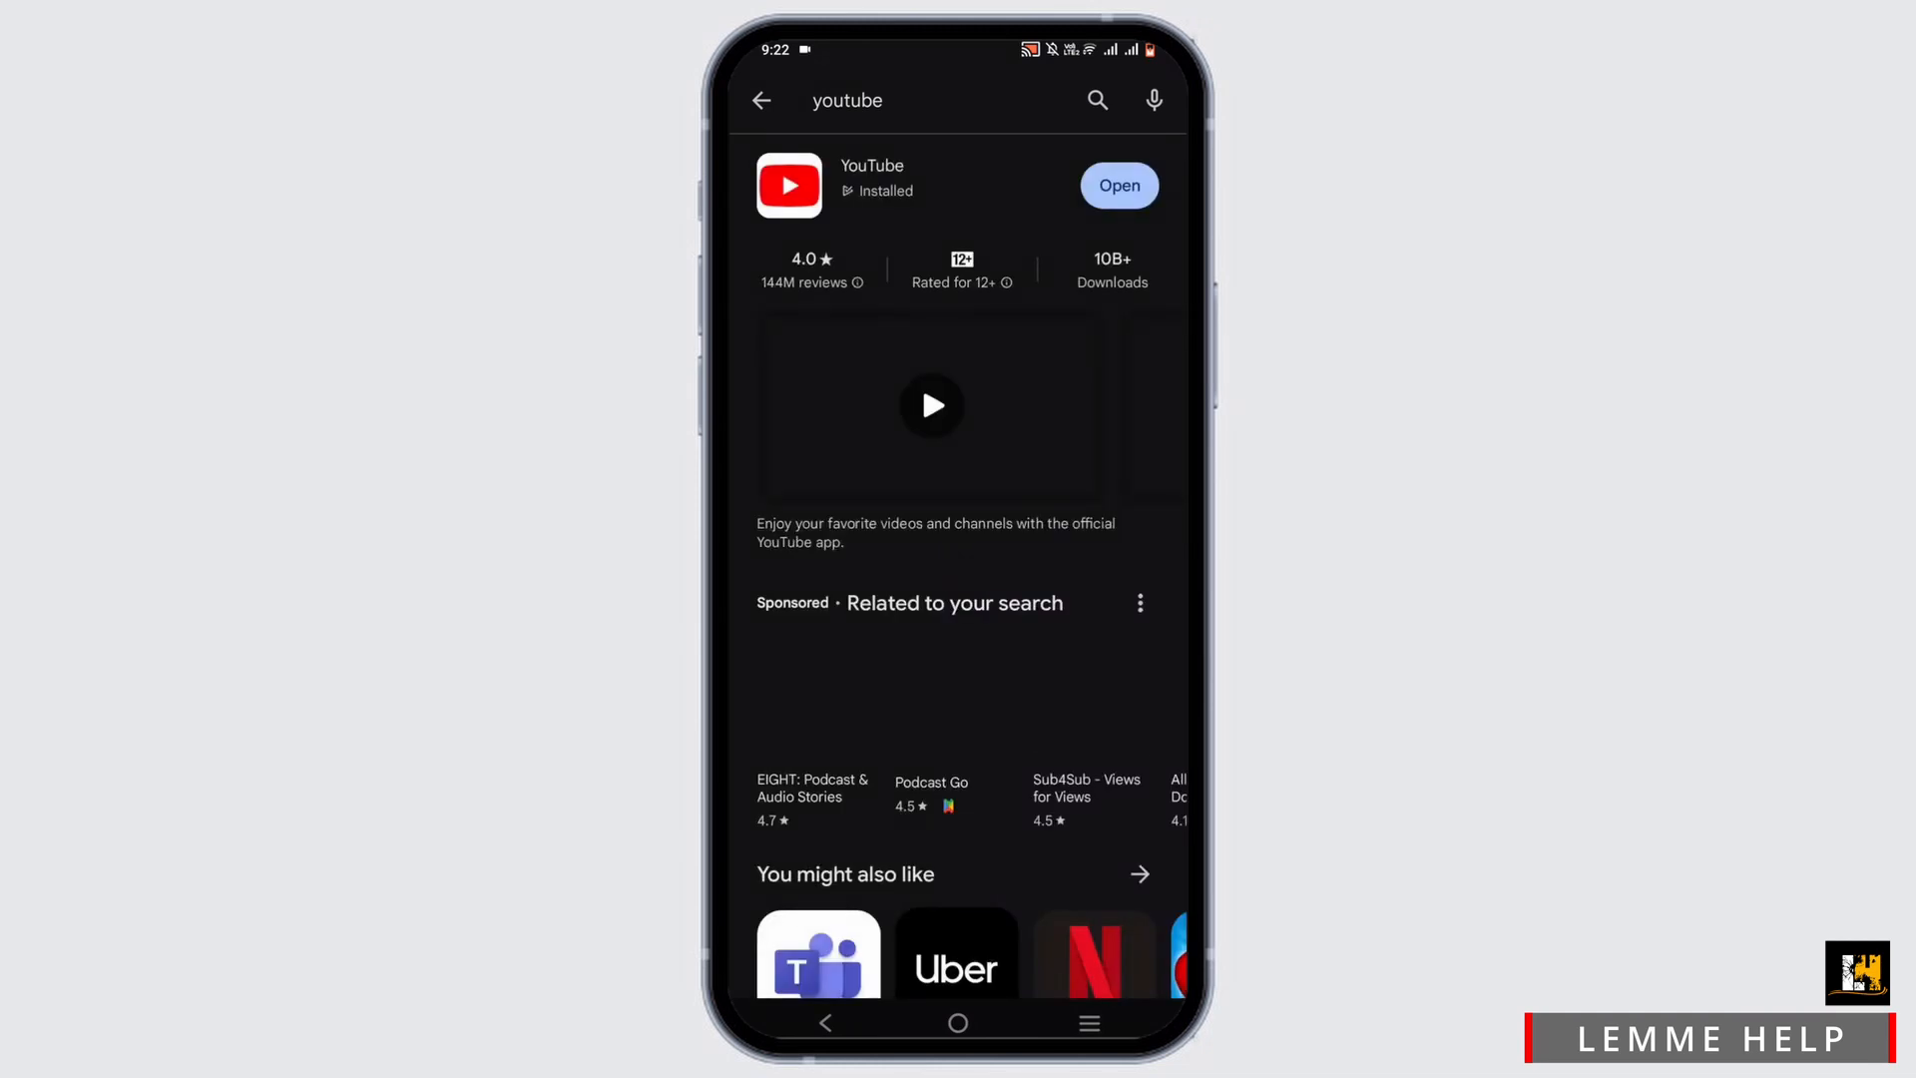
{"action": "left_click", "coordinate": [872, 184]}
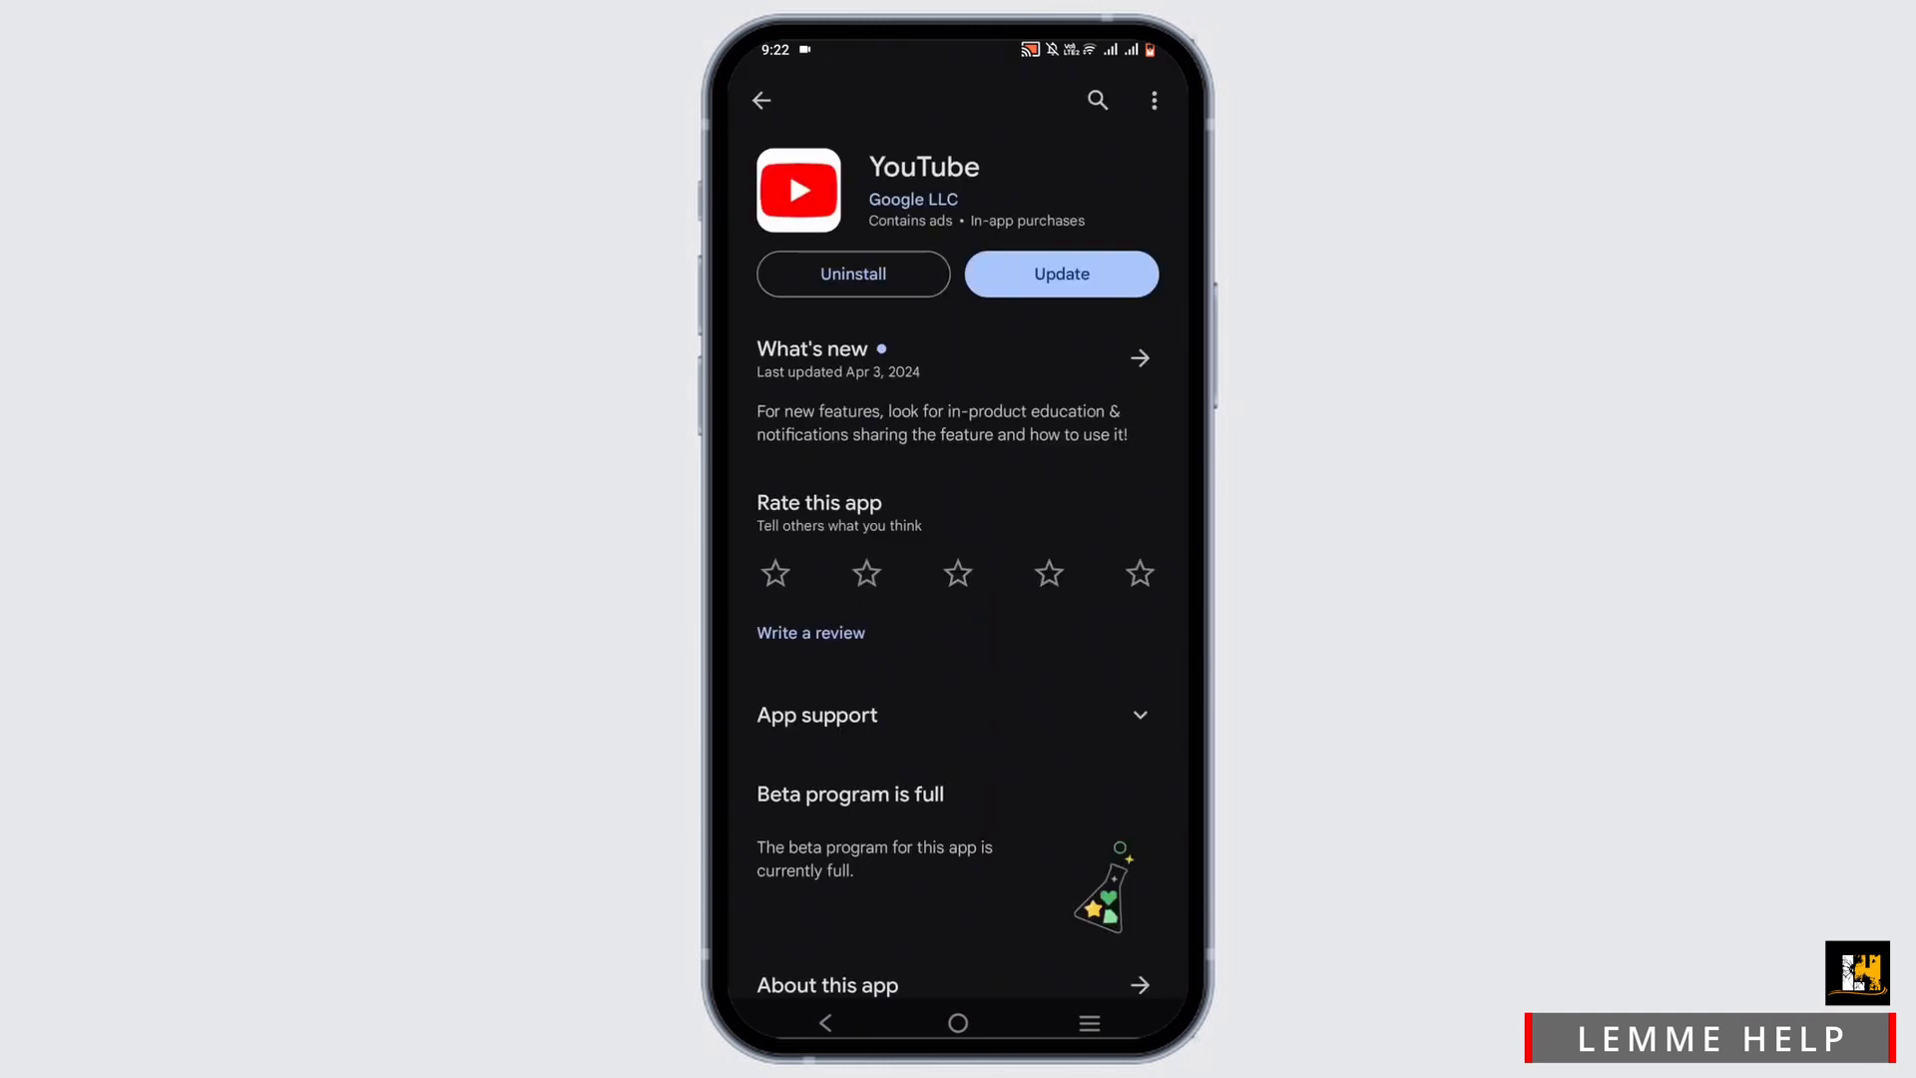
{"action": "left_click", "coordinate": [1059, 274]}
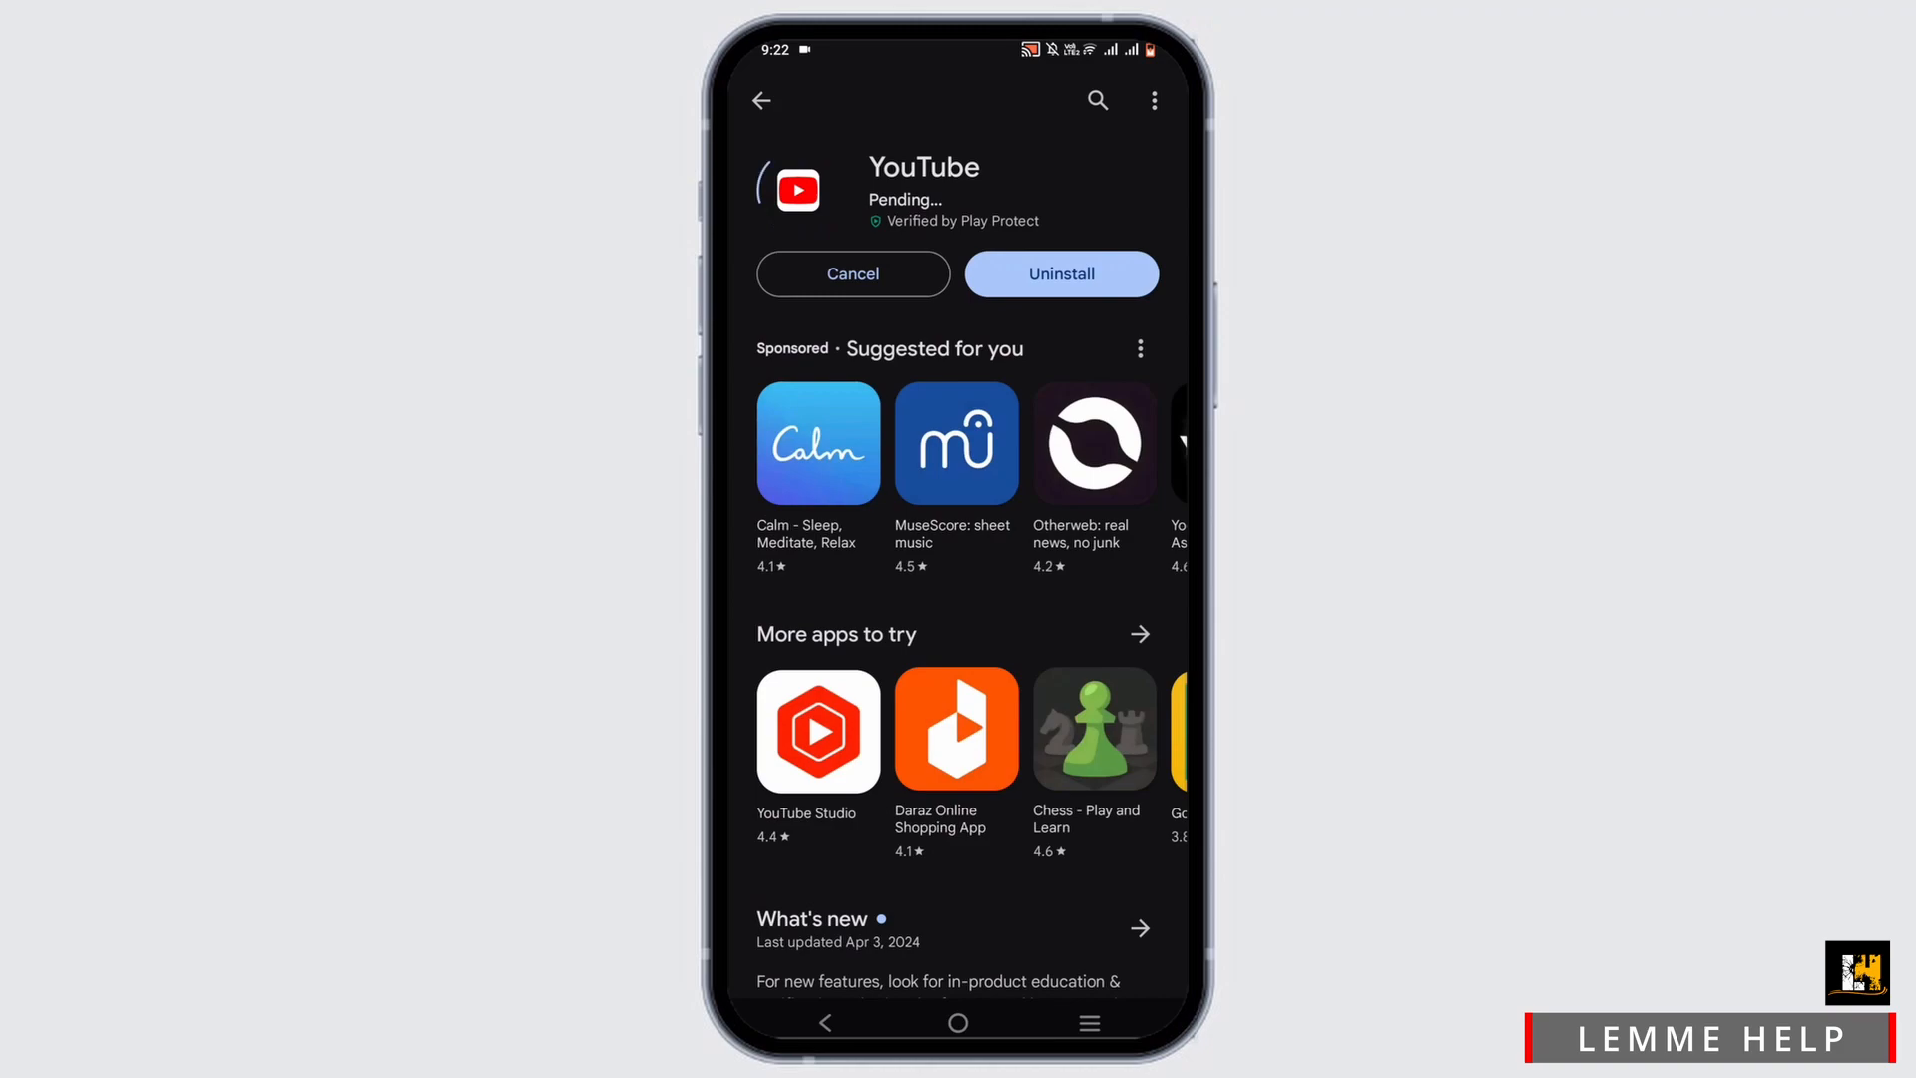
{"action": "left_click", "coordinate": [958, 1021]}
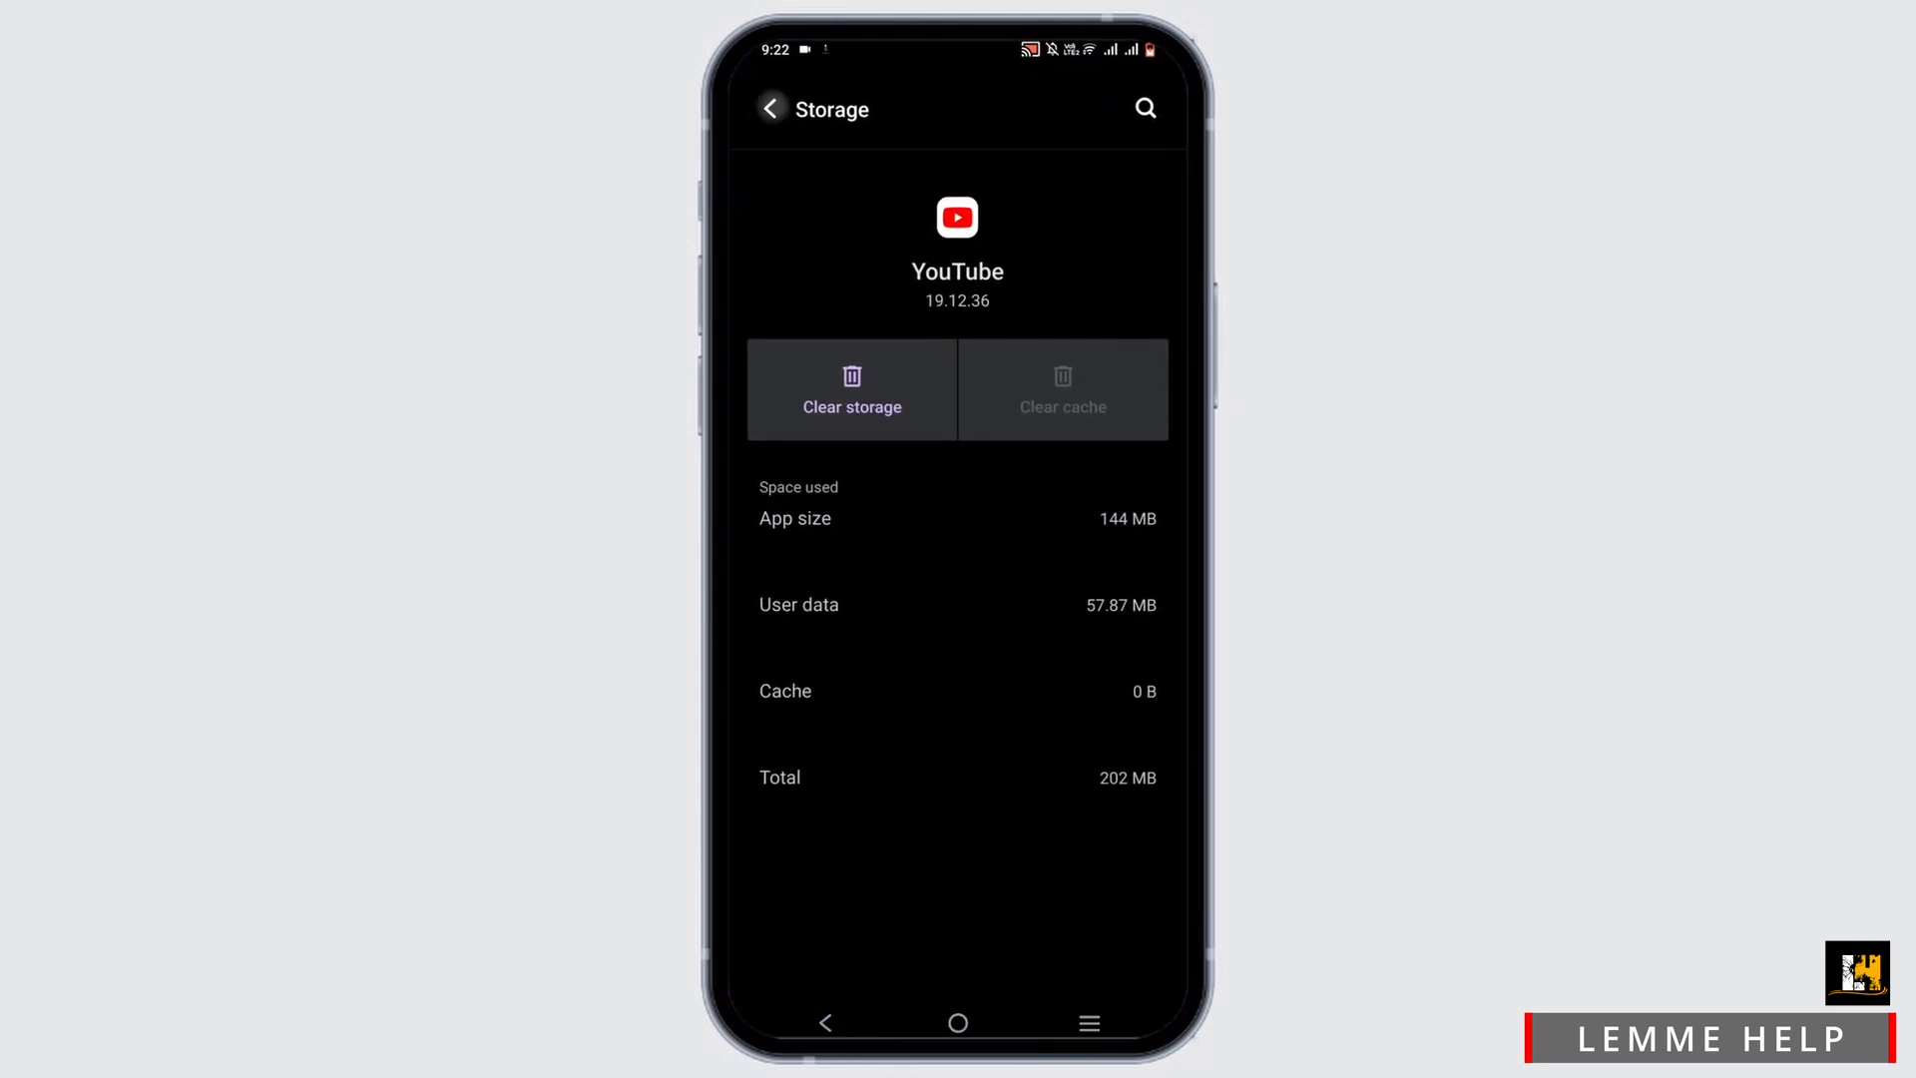
- Check System update confirms the latest version, then close Settings to the home screen
{"action": "left_click", "coordinate": [770, 108]}
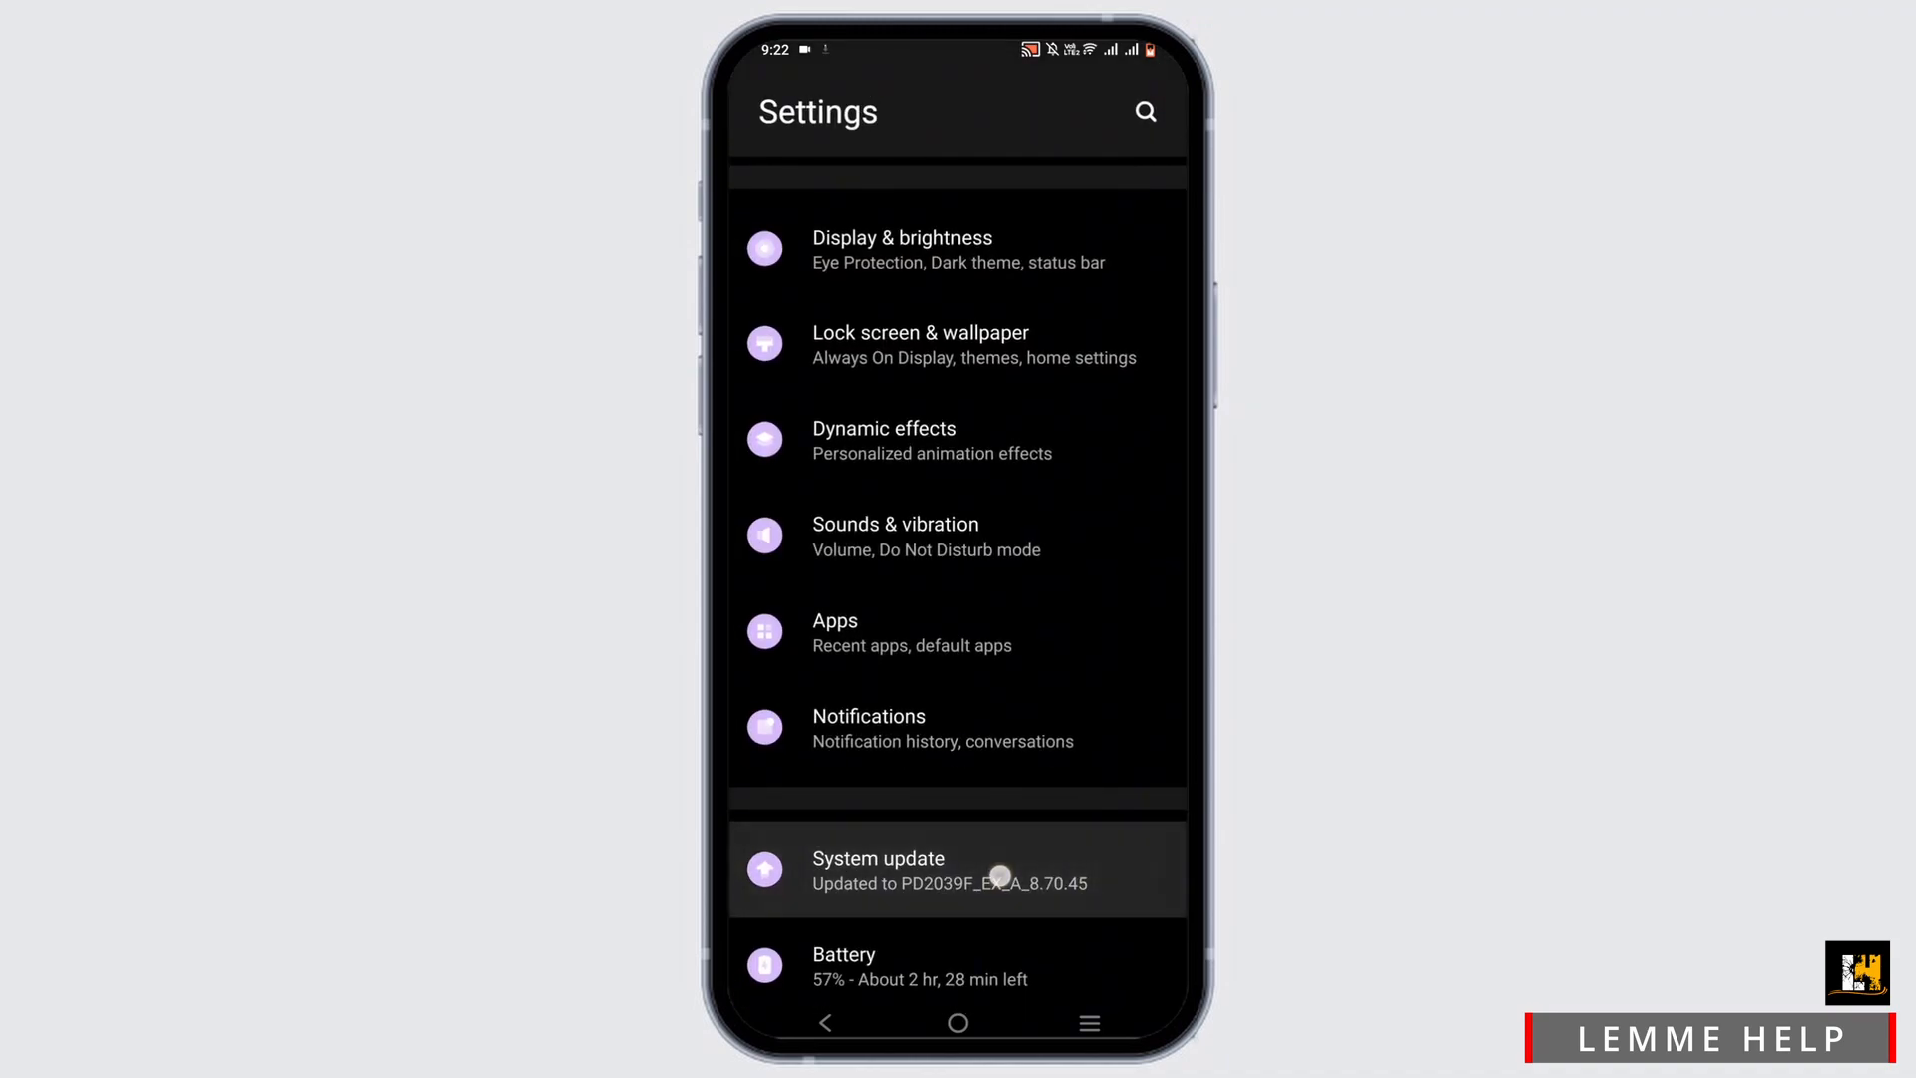
{"action": "left_click", "coordinate": [953, 868]}
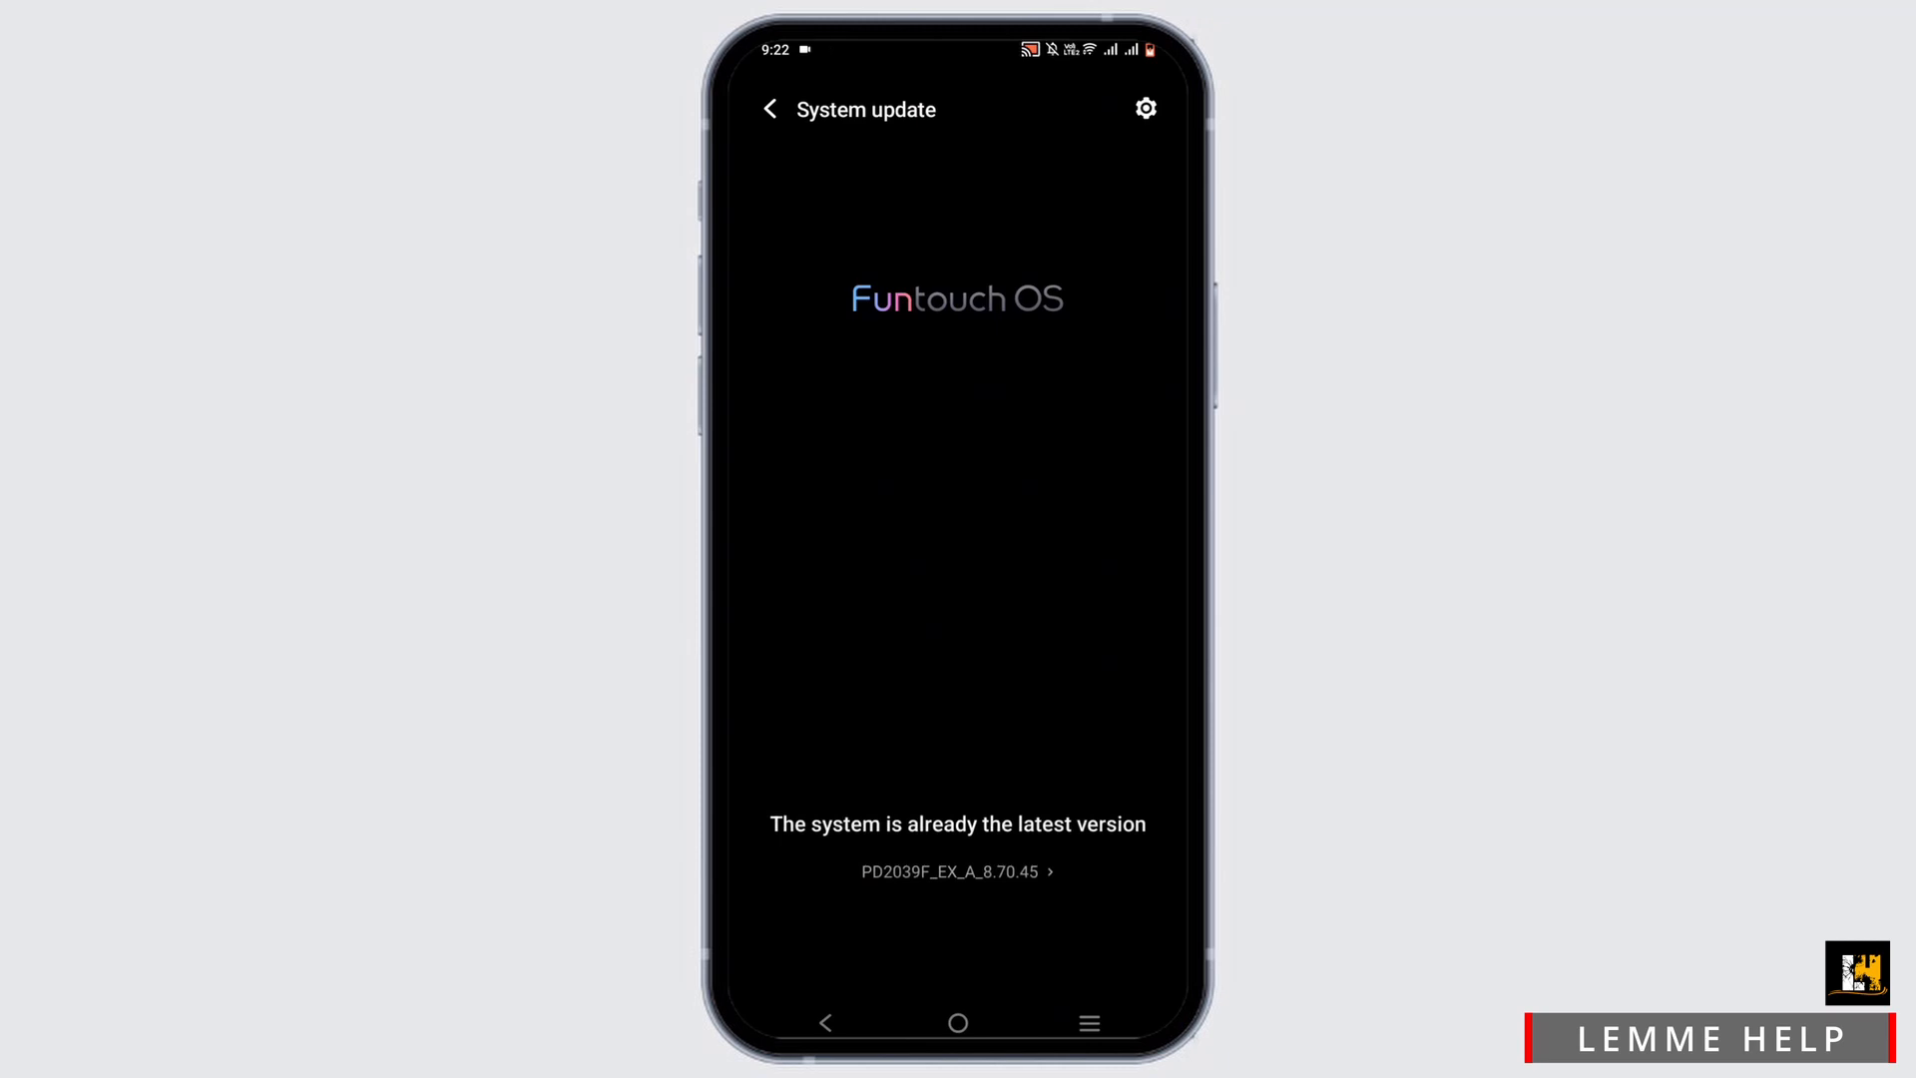
{"action": "left_click", "coordinate": [956, 1022]}
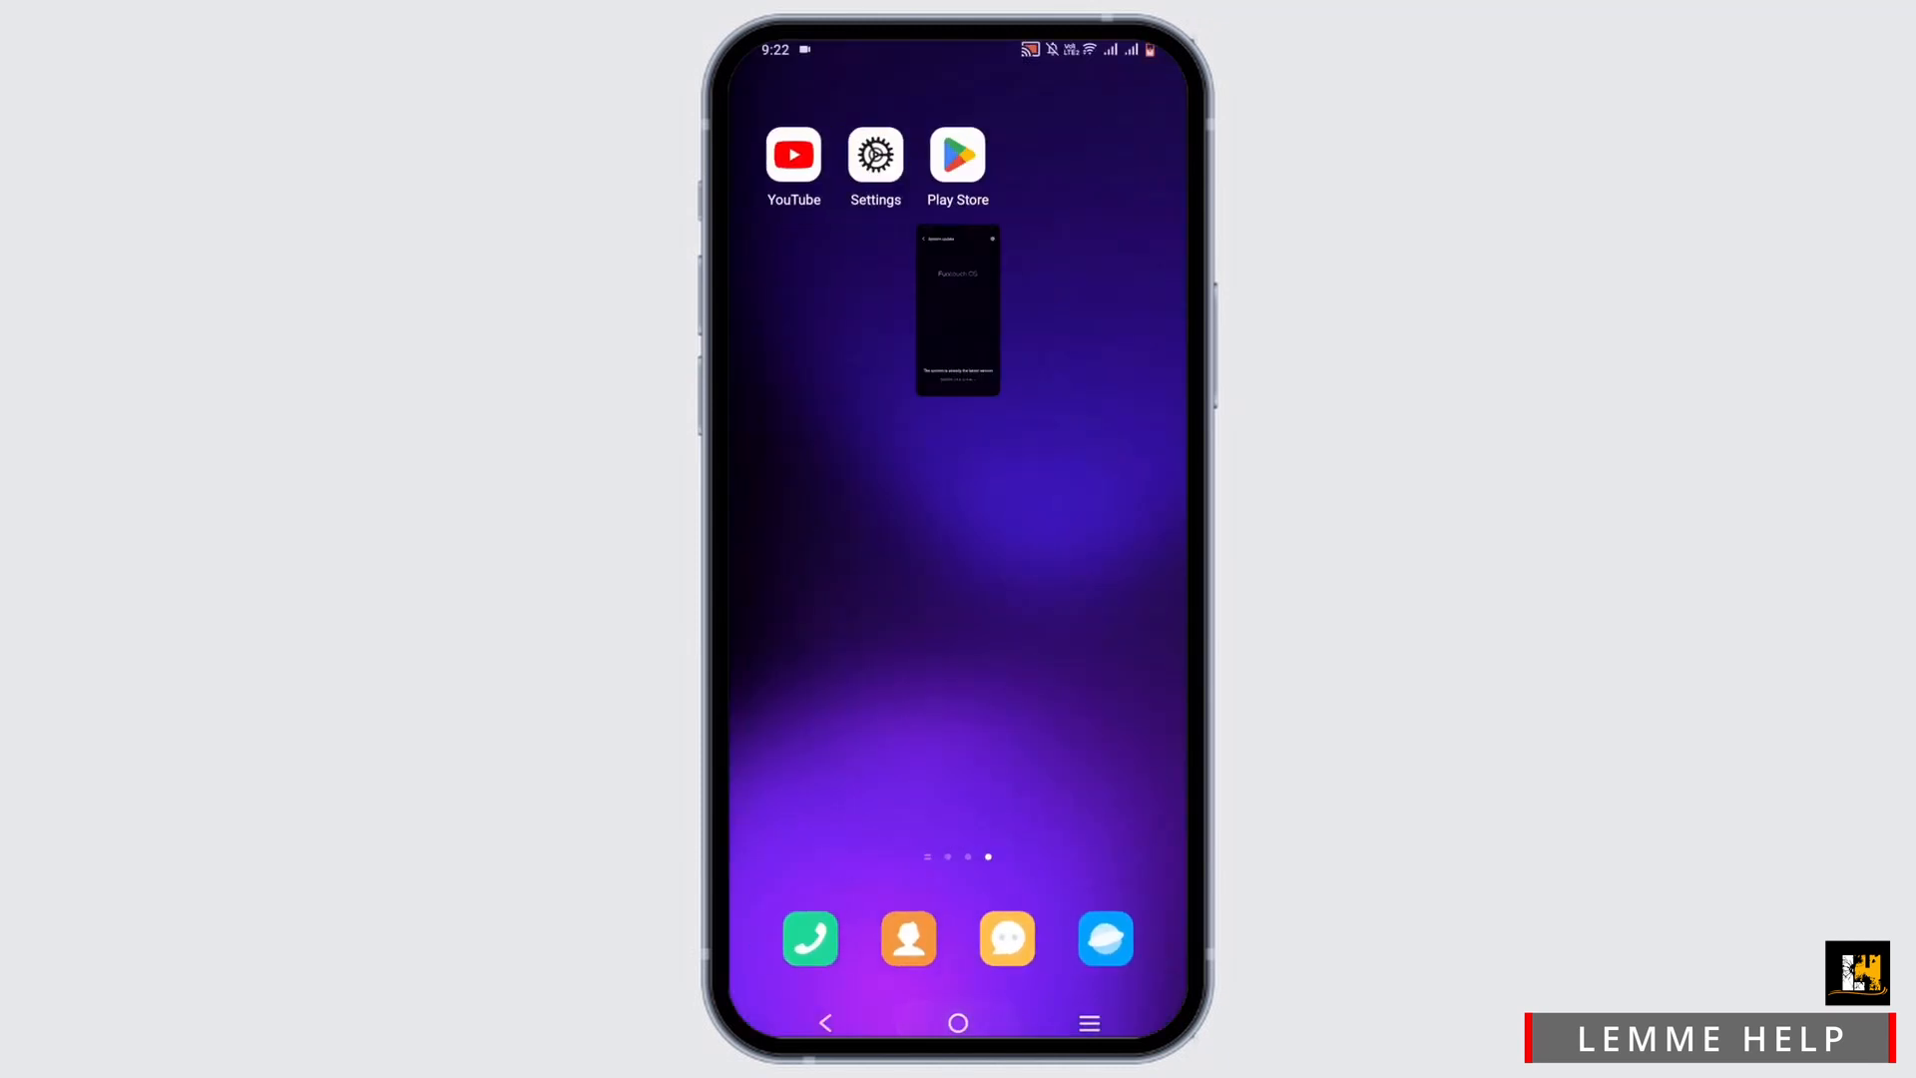